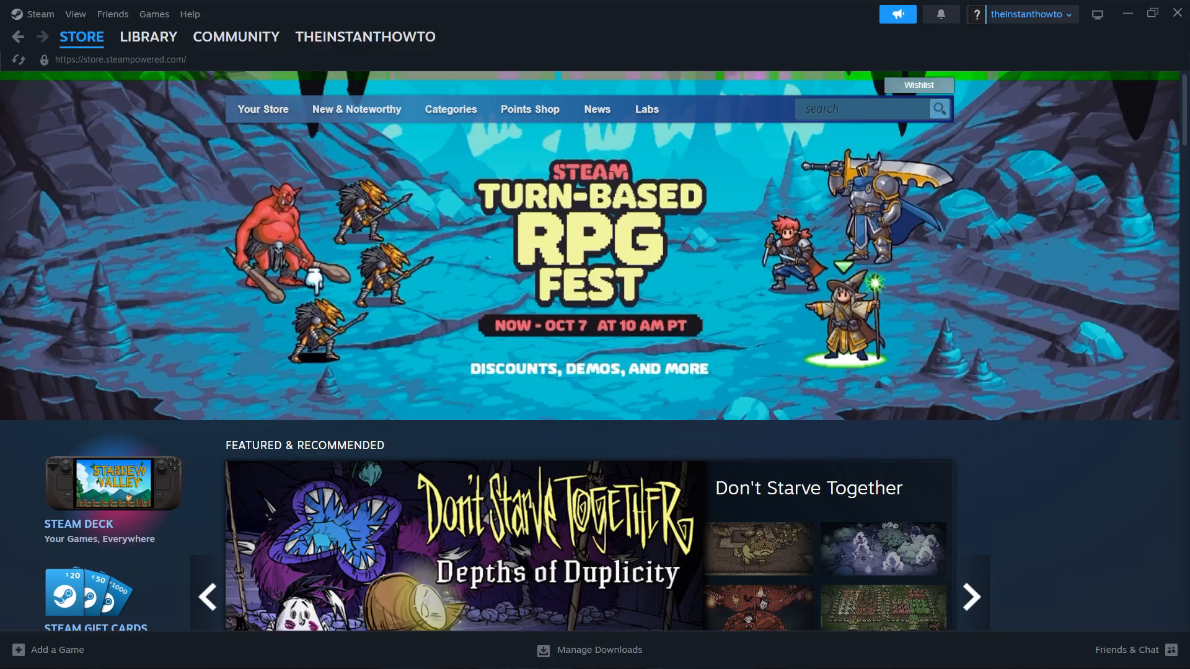
Open the 'Welcome to Steam' result from the Google search for steam
click(971, 596)
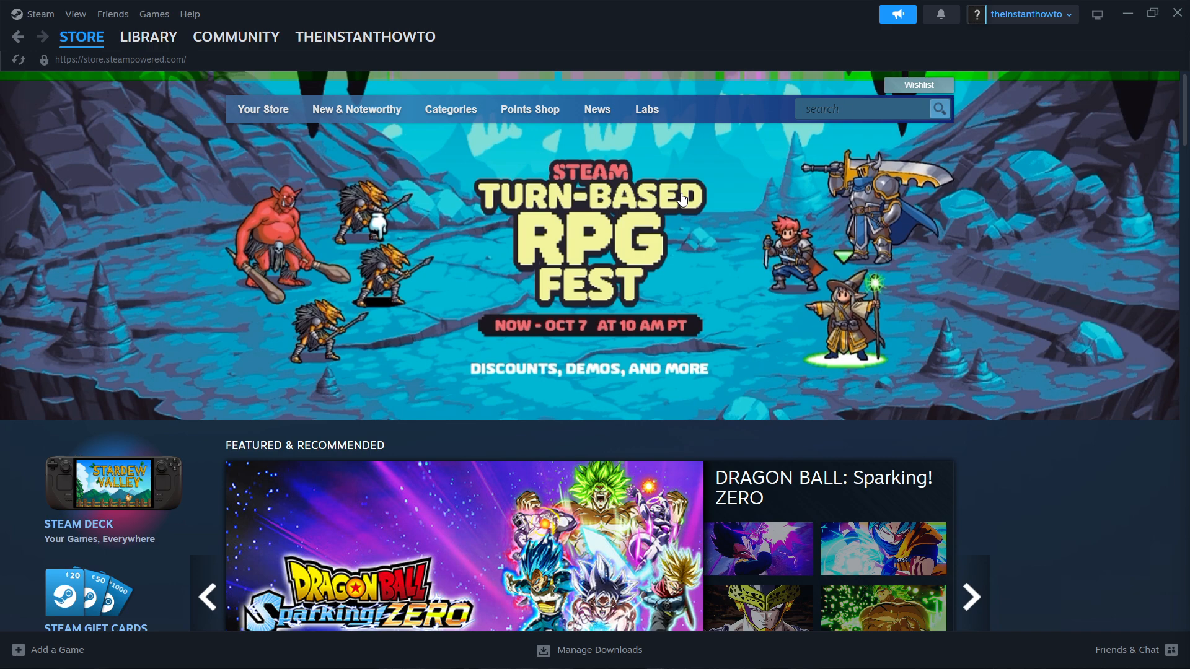
mouse_move(368, 72)
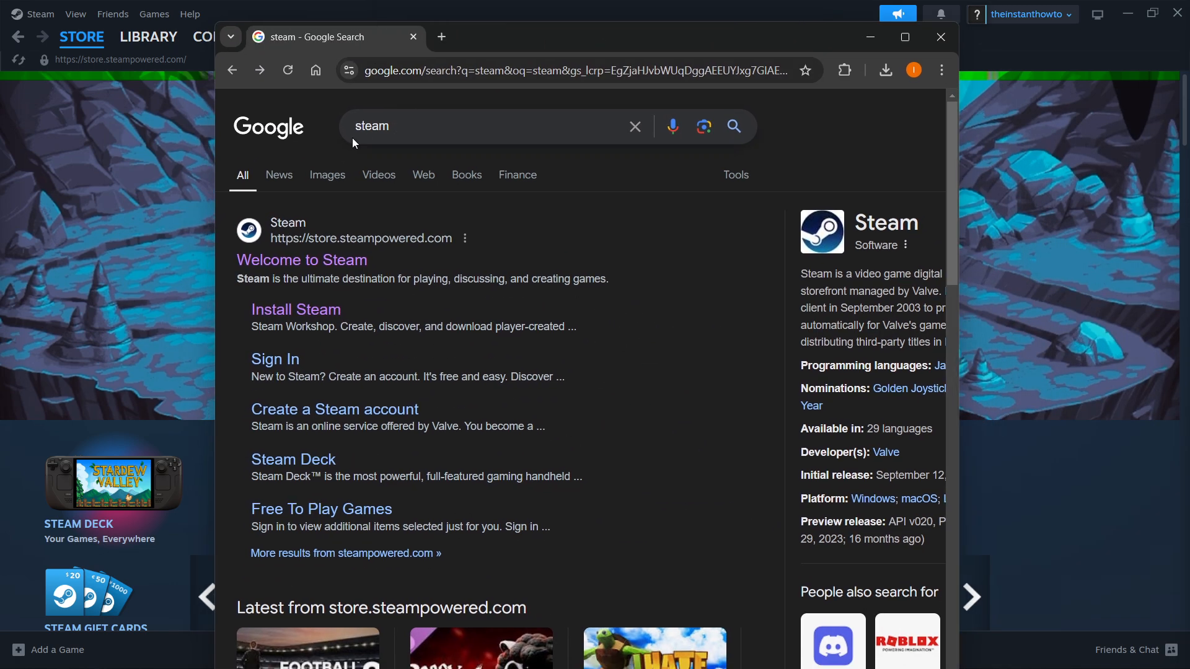
mouse_move(301, 260)
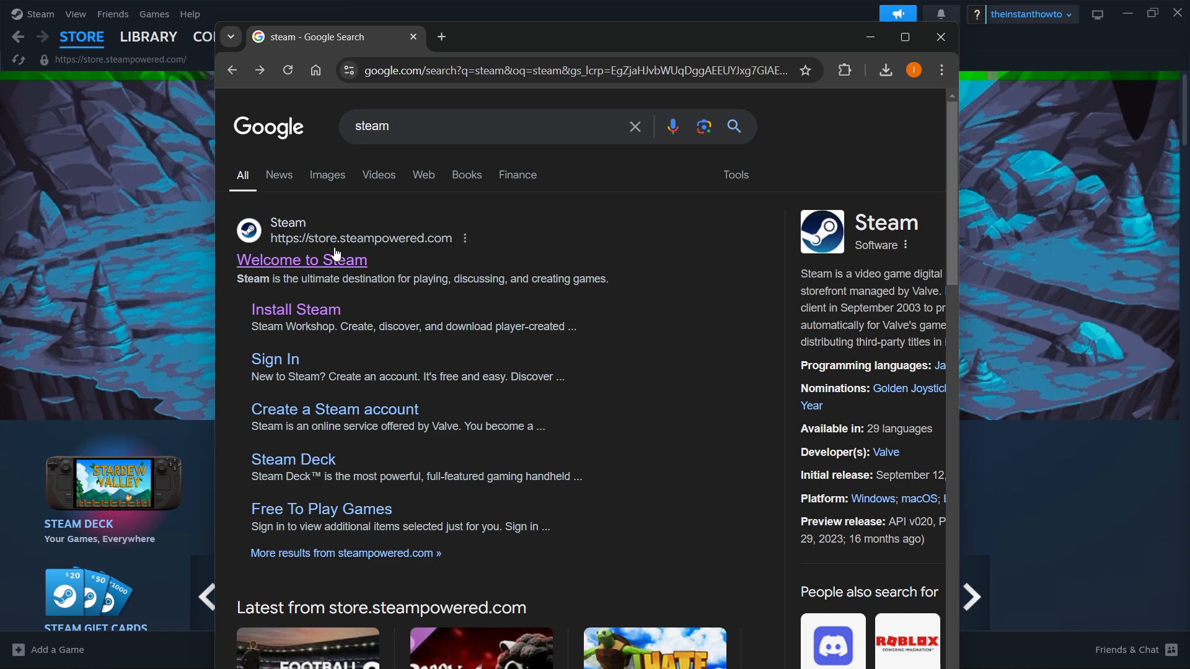
mouse_move(325, 230)
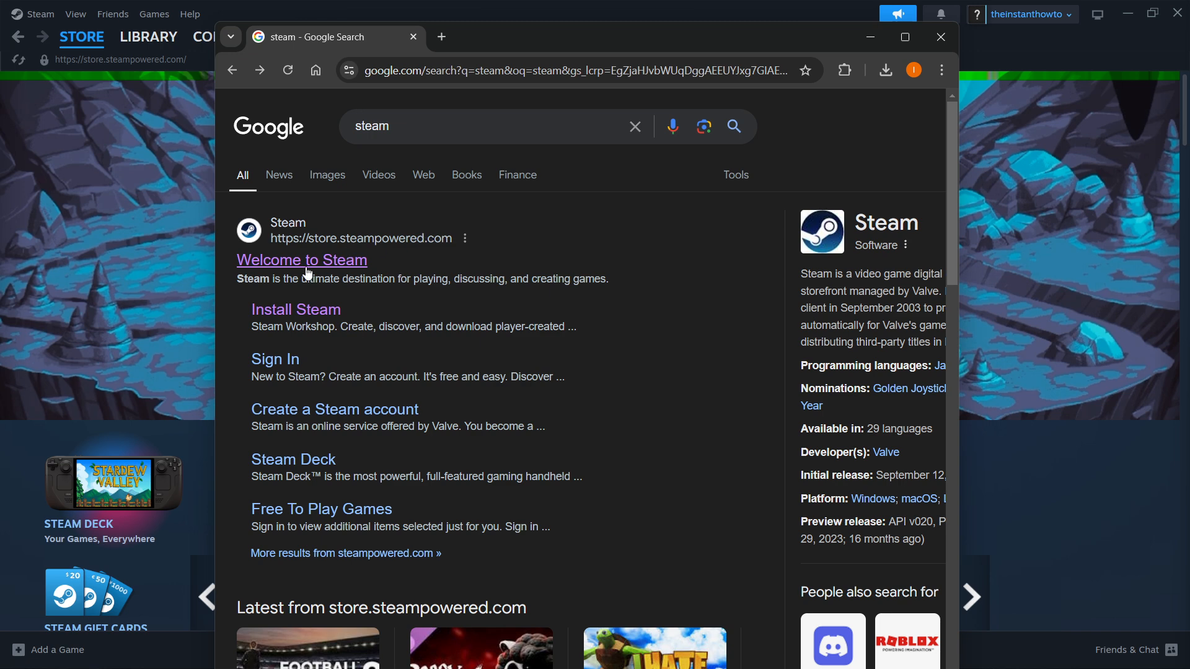
click(301, 260)
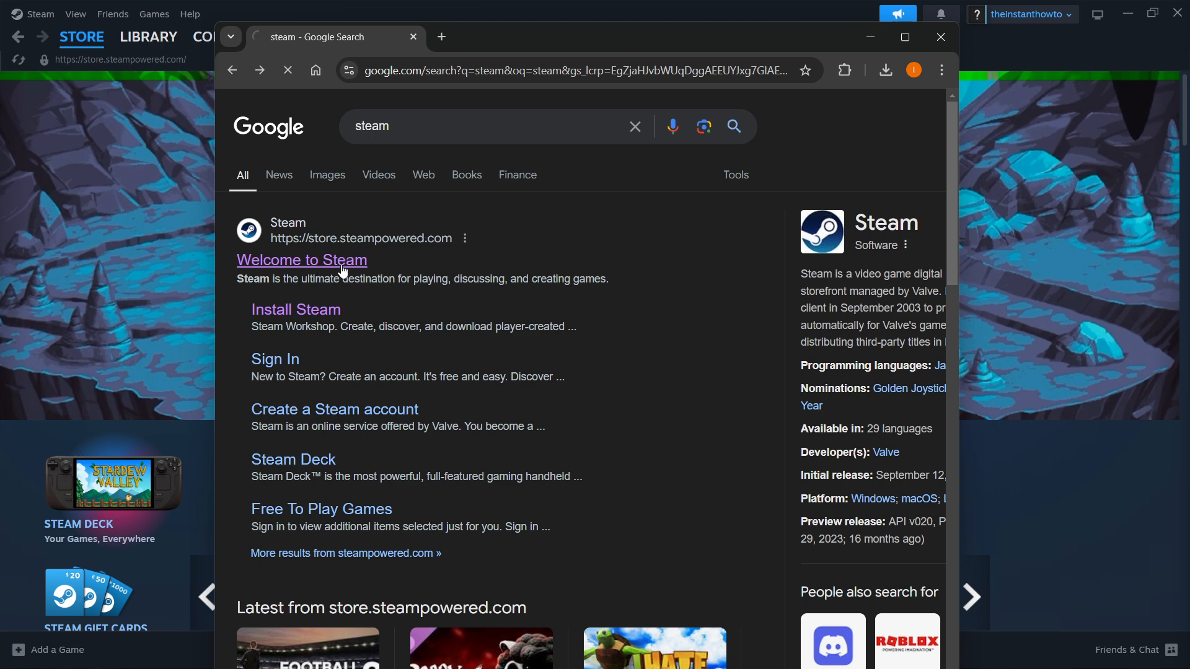
Download the SteamSetup installer from store.steampowered.com and launch its setup wizard
click(301, 261)
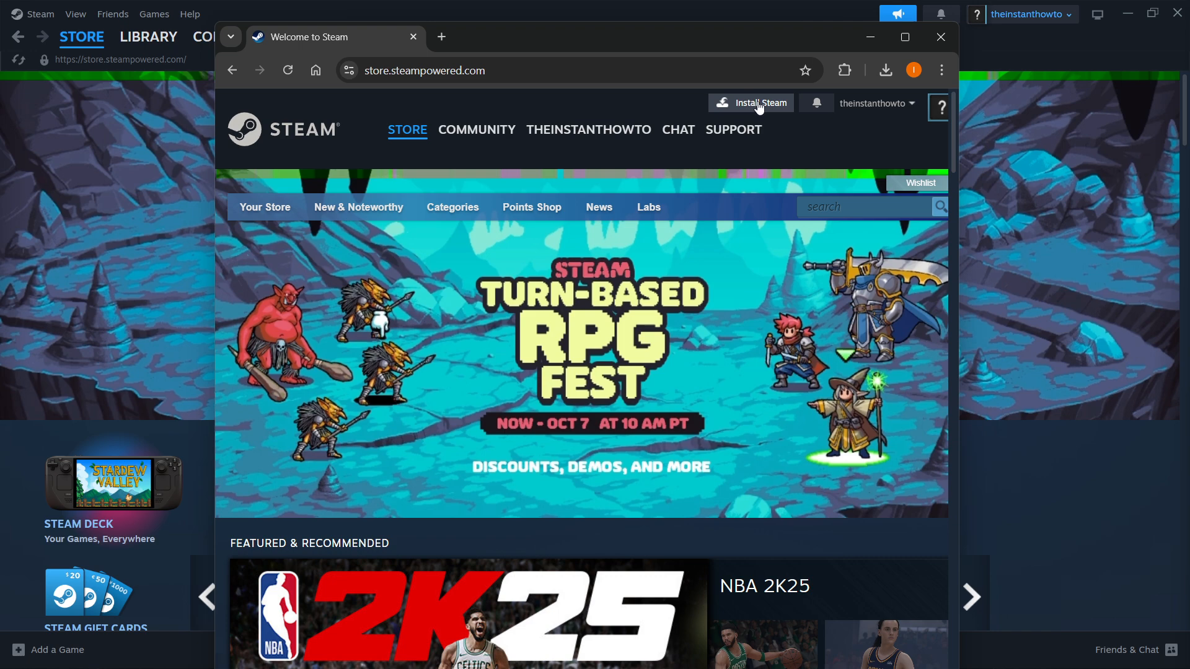
click(750, 102)
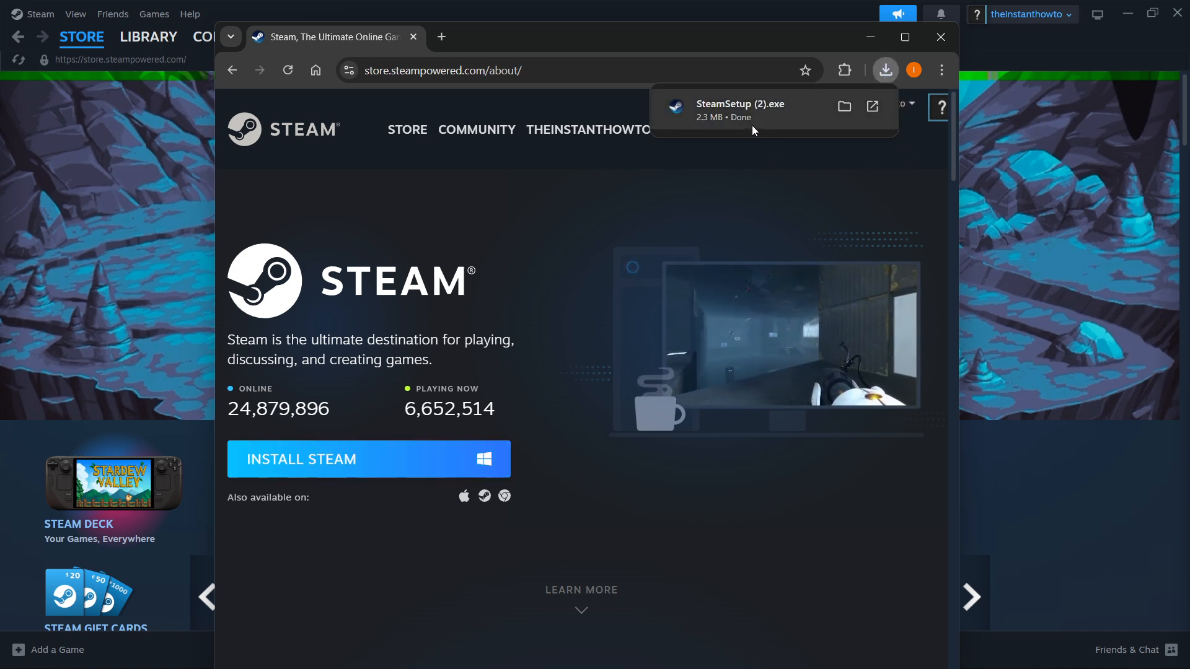
mouse_move(751, 104)
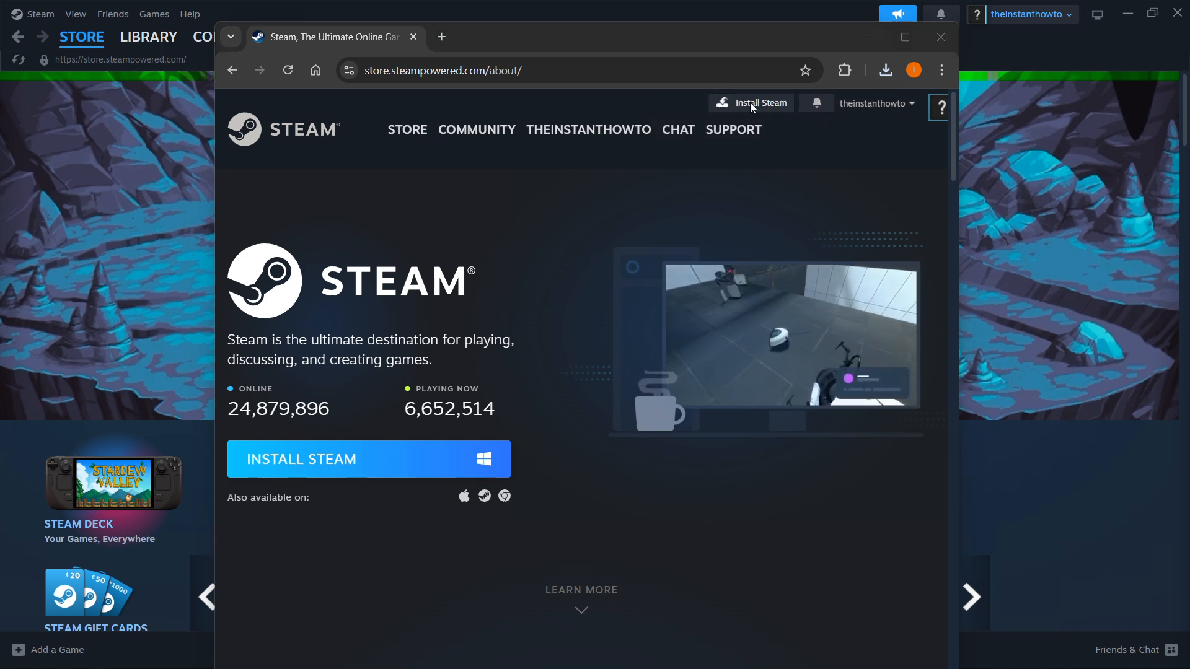
click(368, 459)
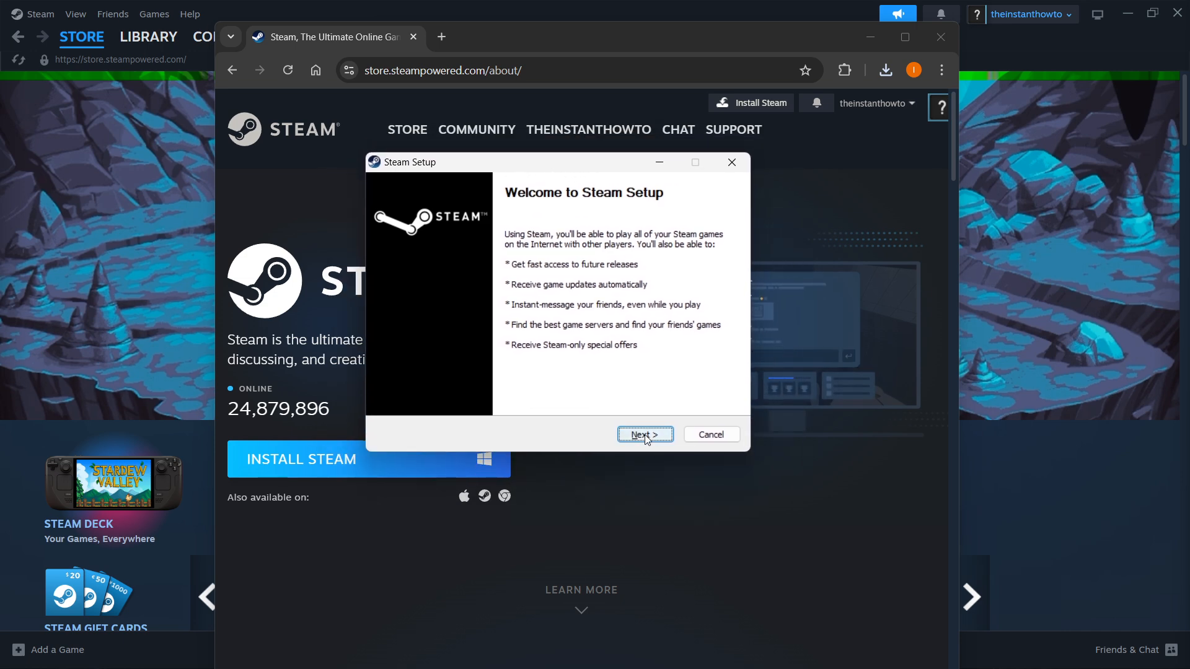
Advance Steam Setup with English, reviewing the default C:\Program Files (x86)\Steam\ folder
click(645, 434)
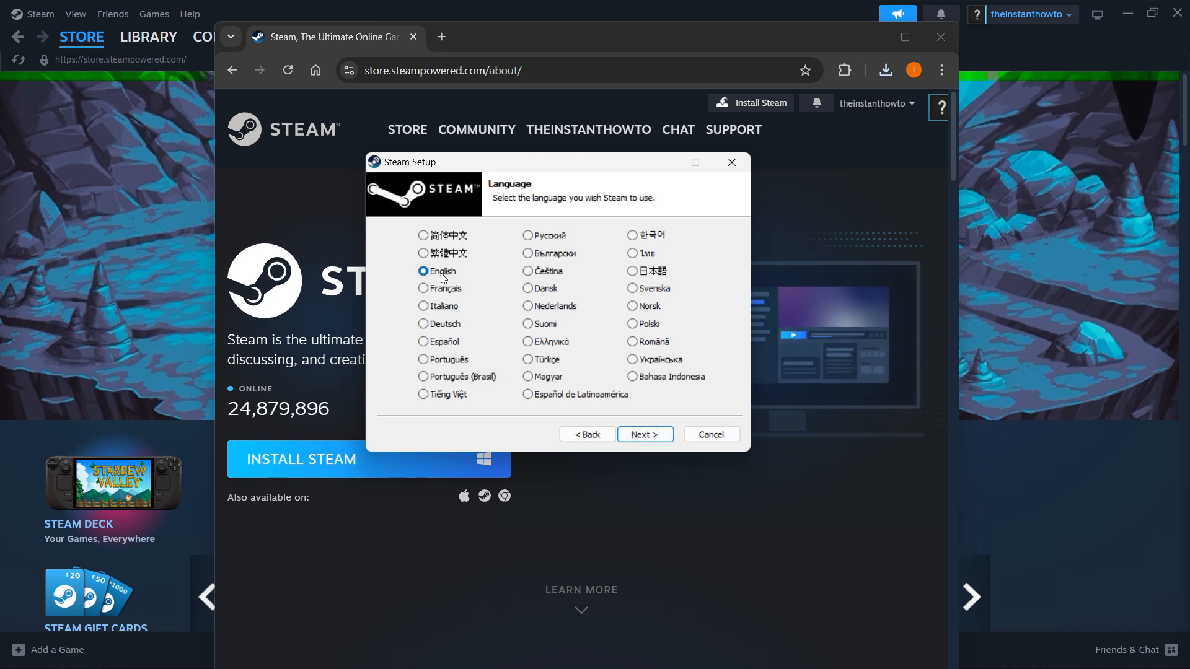
click(644, 434)
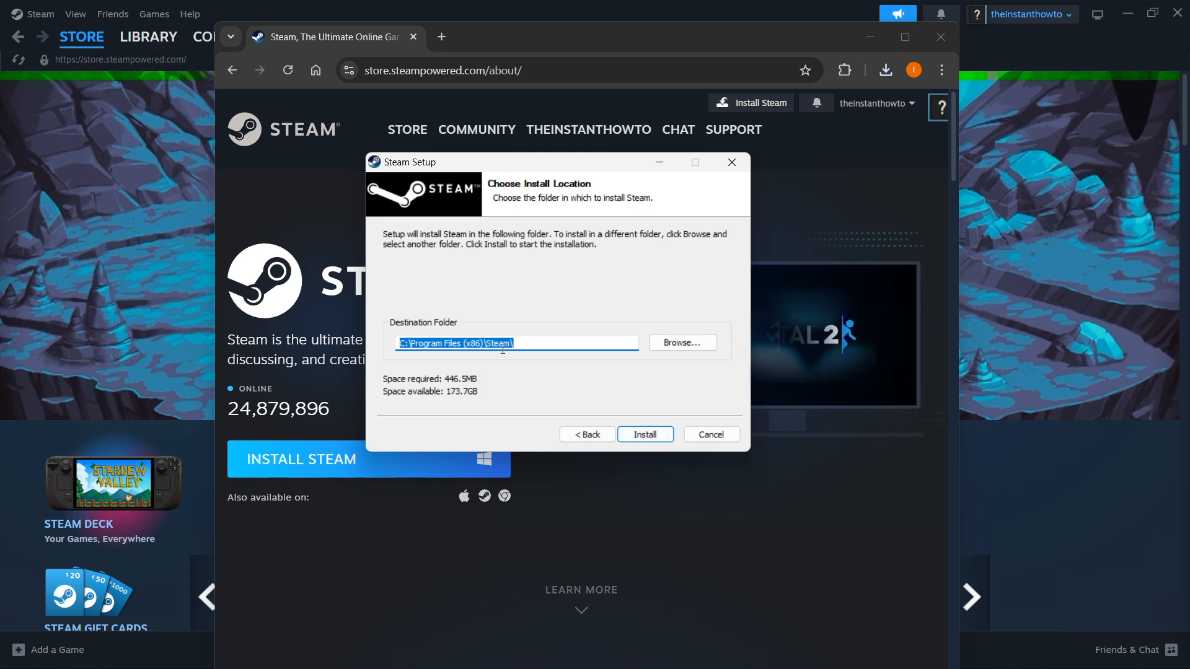
click(516, 342)
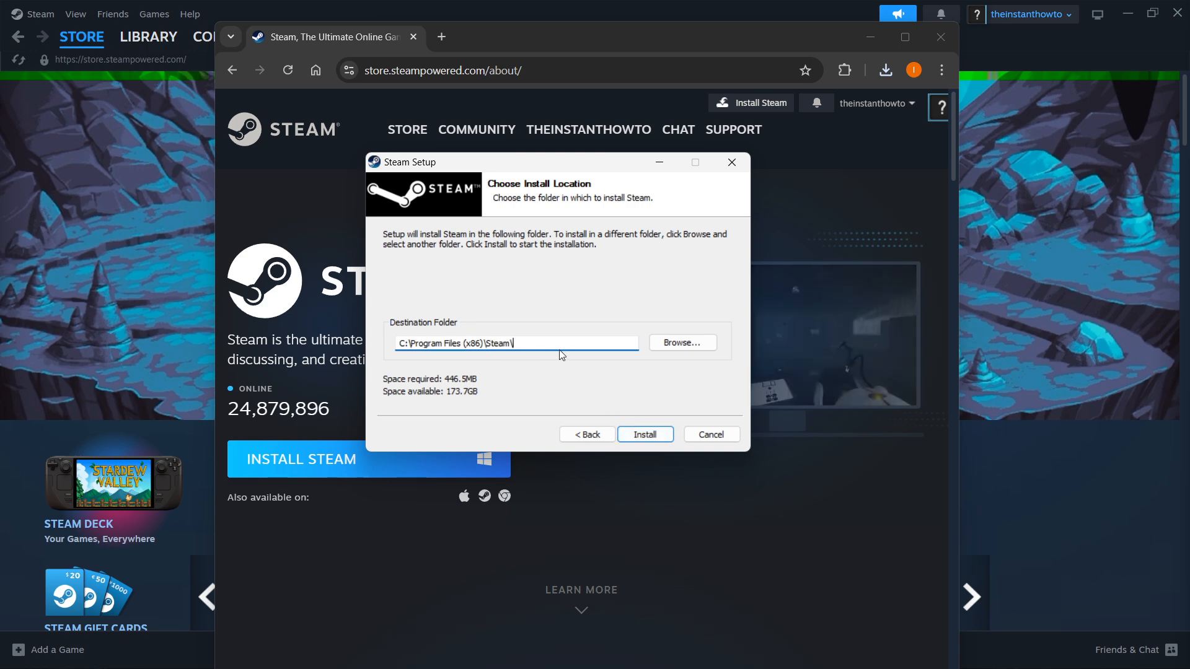
triple_click(516, 343)
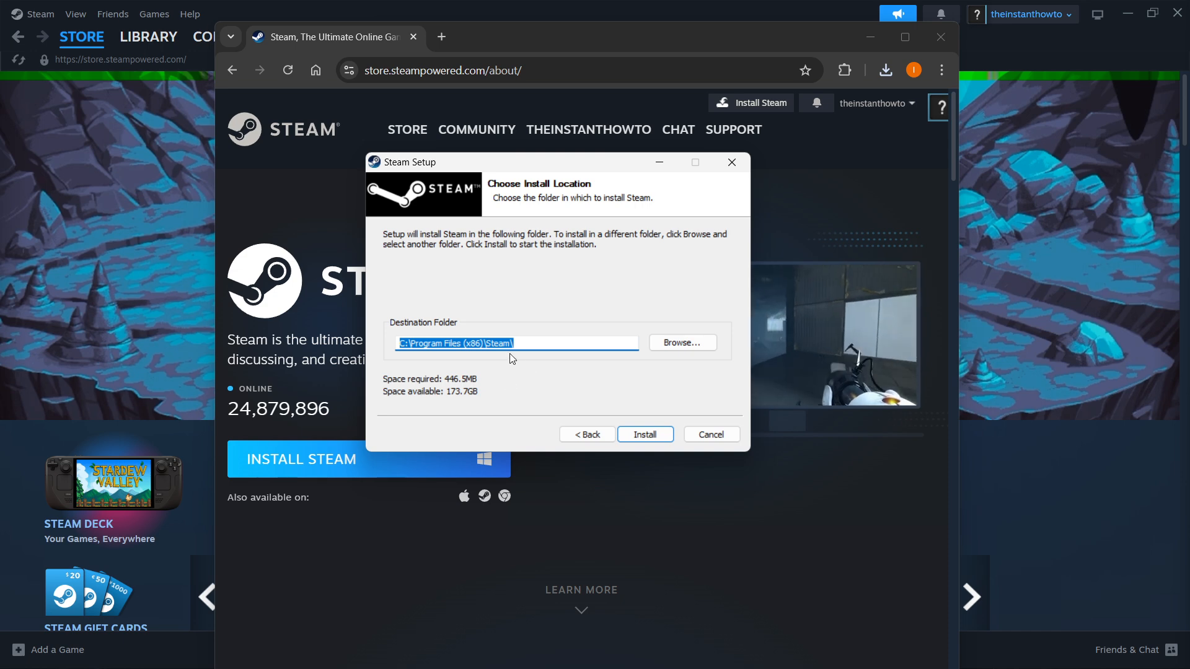
click(527, 343)
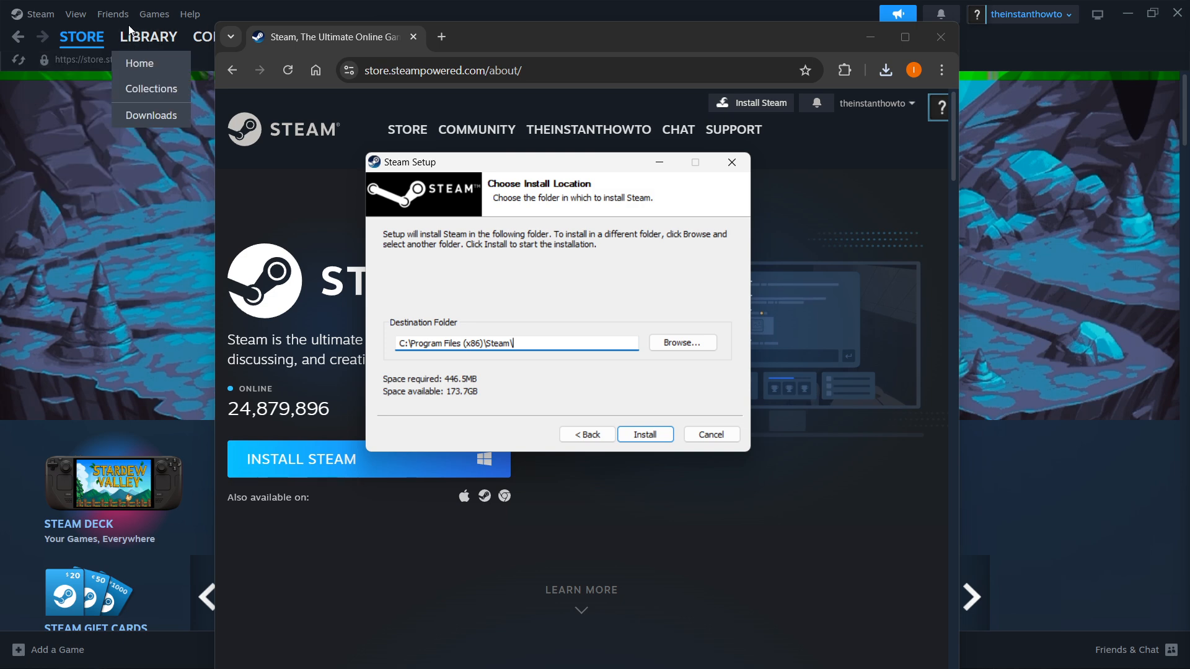
click(136, 254)
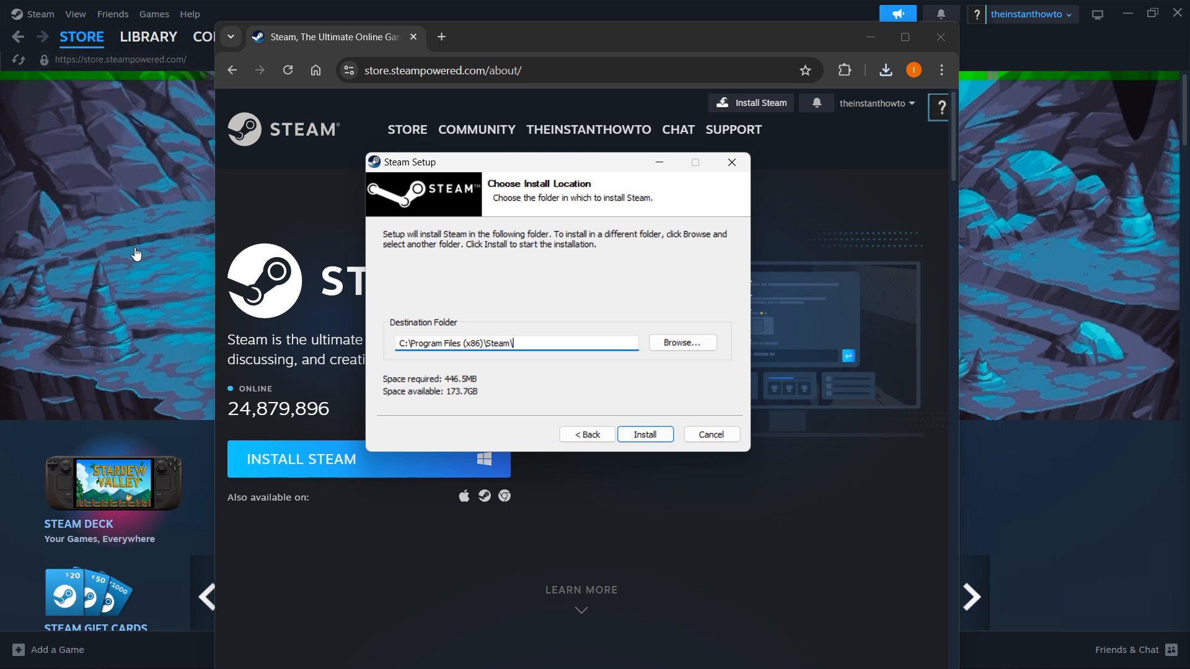
click(709, 434)
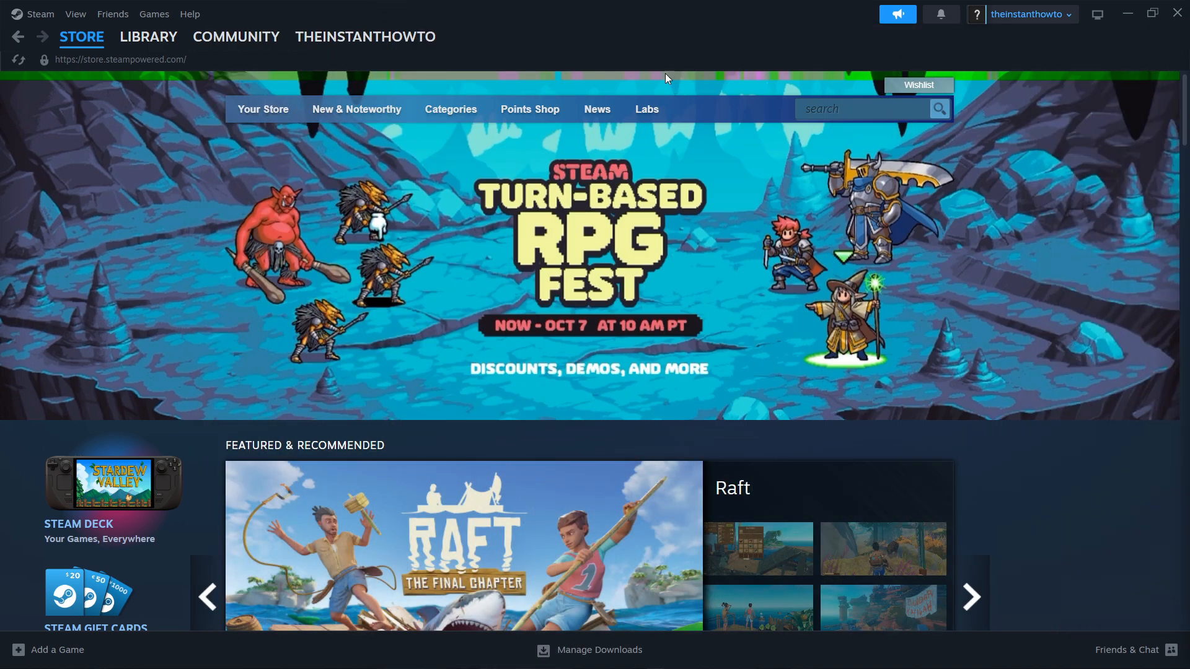
mouse_move(670, 60)
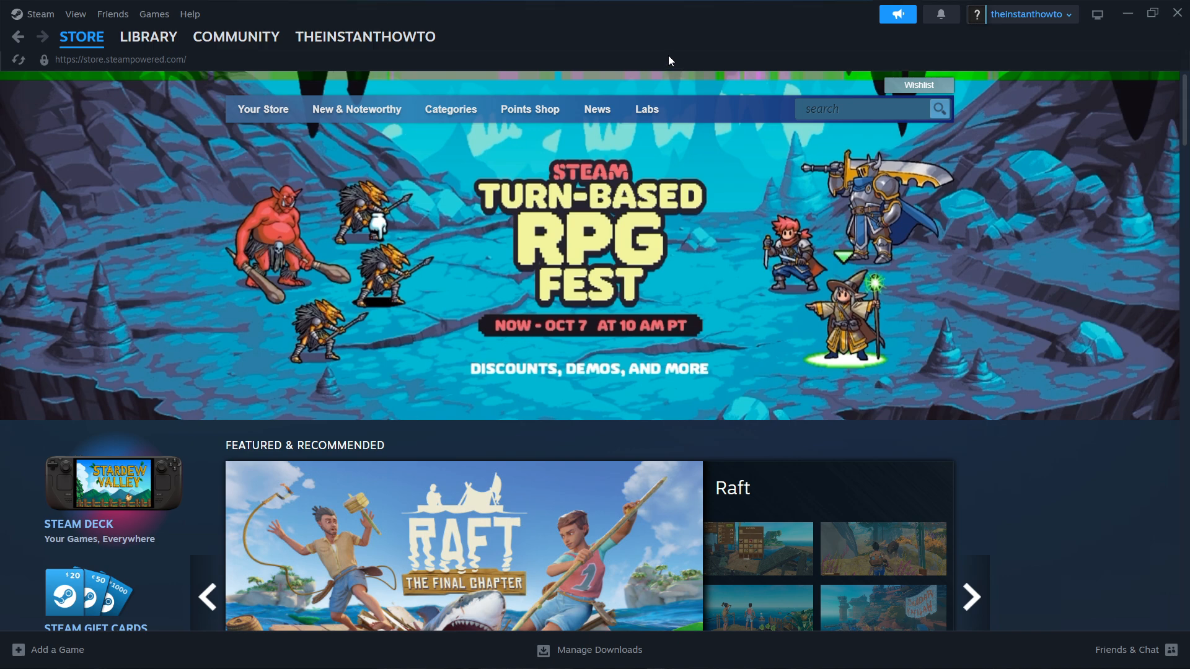
click(970, 596)
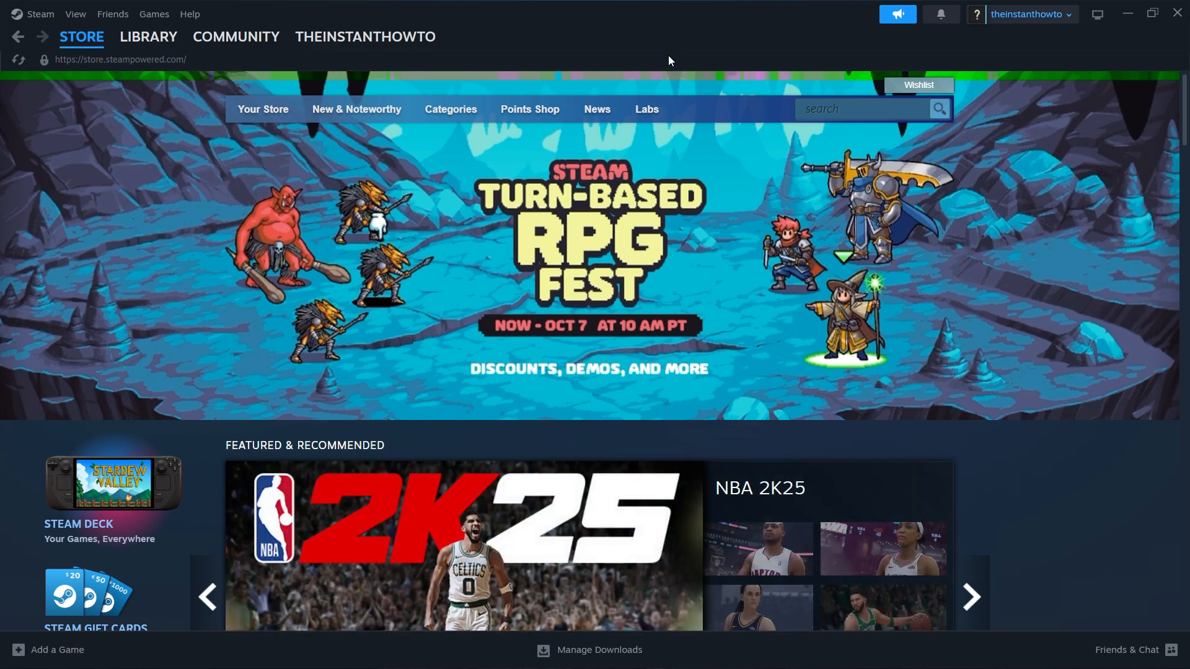
click(970, 596)
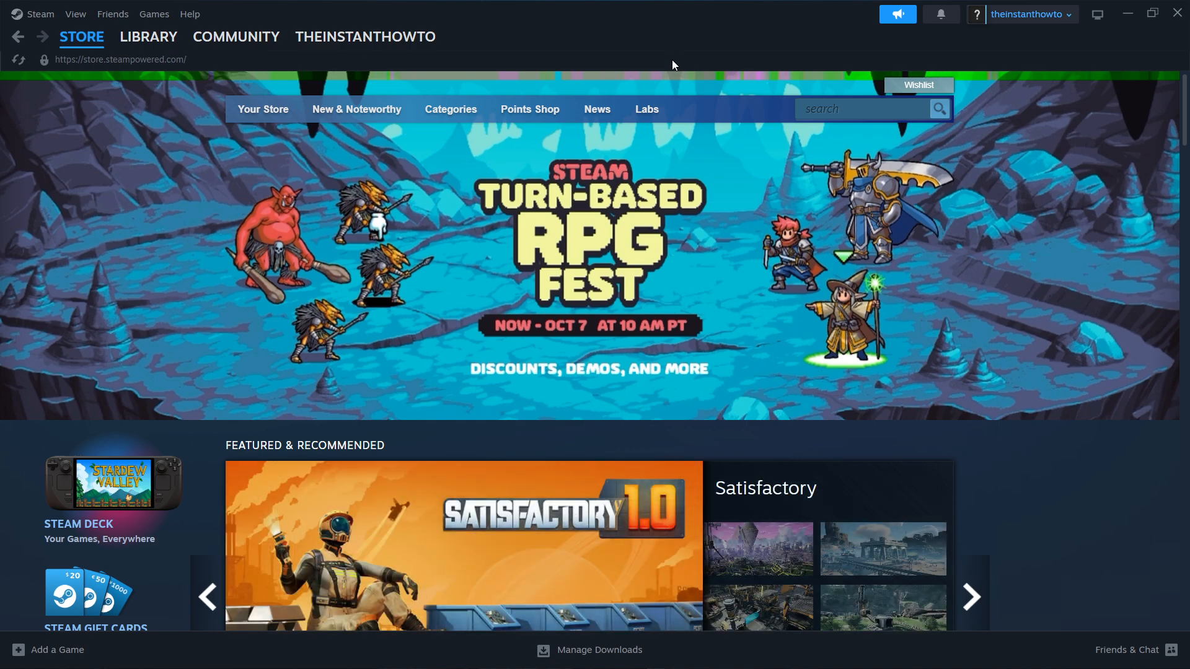
mouse_move(669, 51)
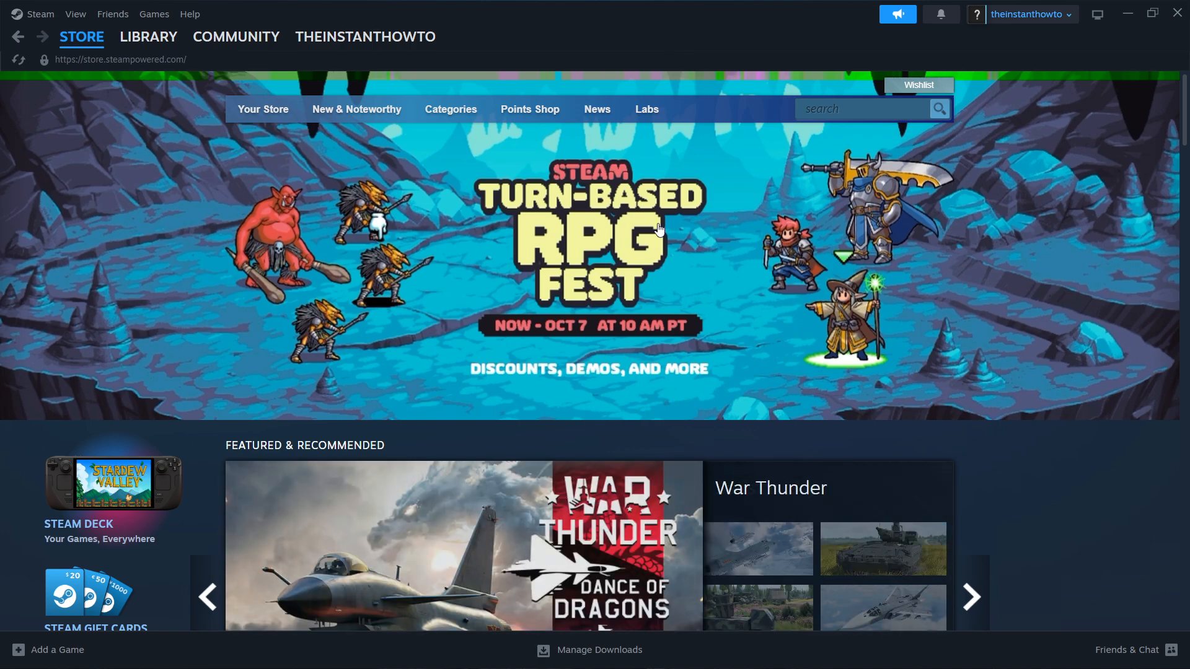
mouse_move(683, 250)
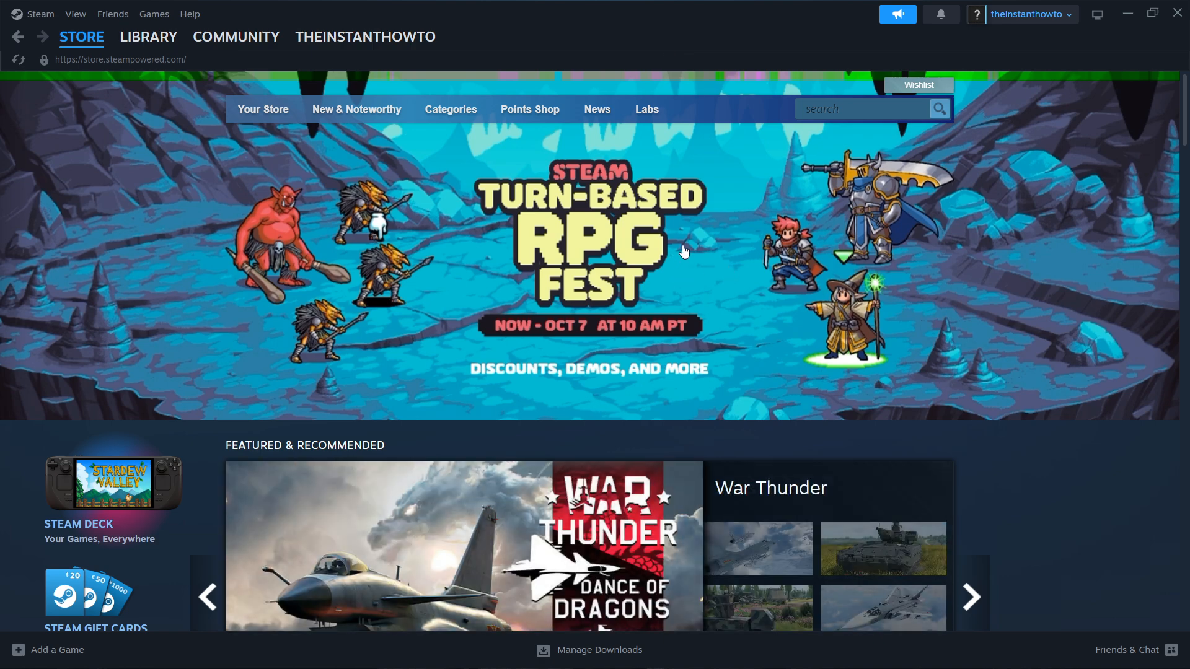
click(81, 36)
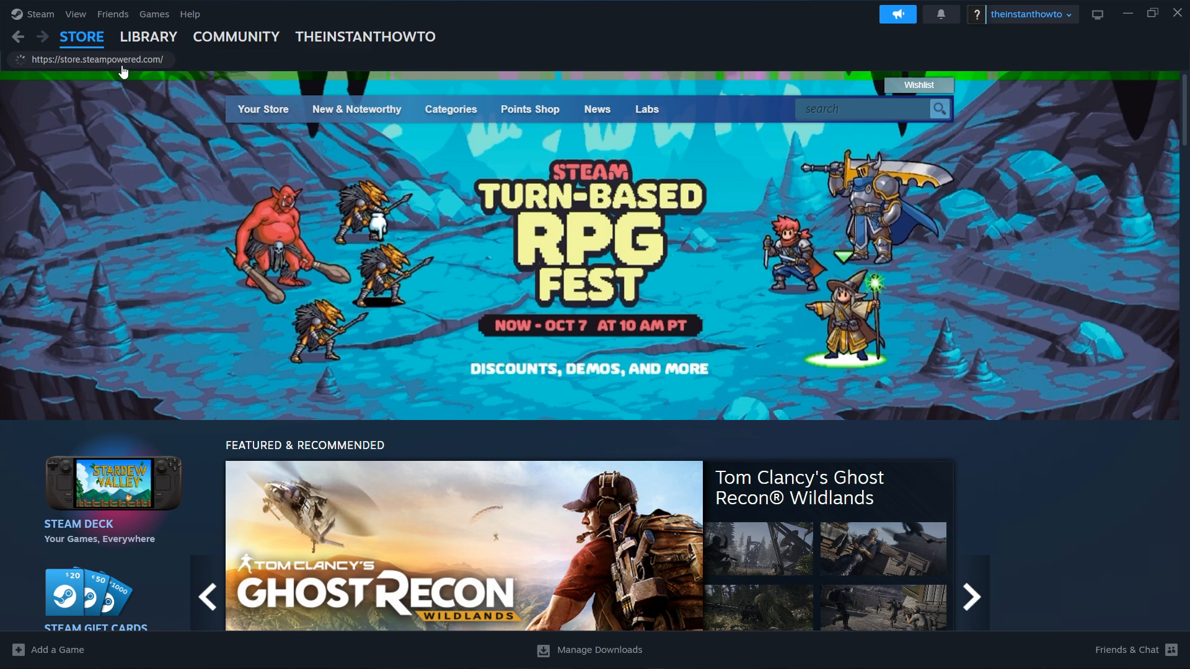
click(970, 596)
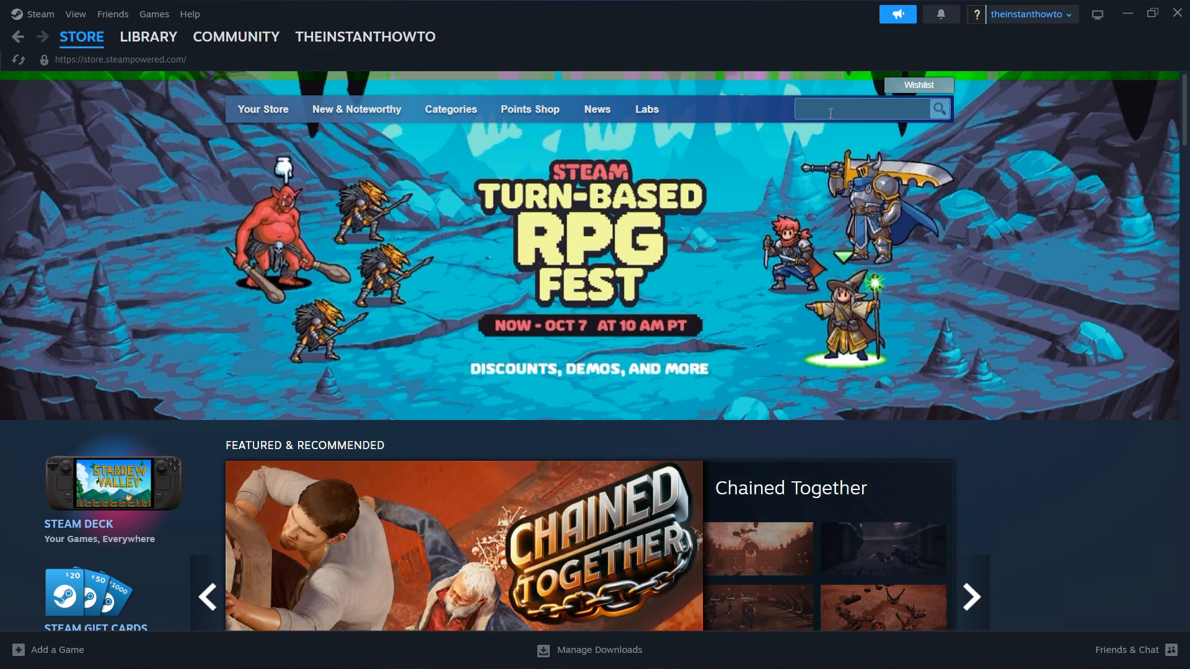
Search the Steam store for 'mouthwashing'
text(mouthwash)
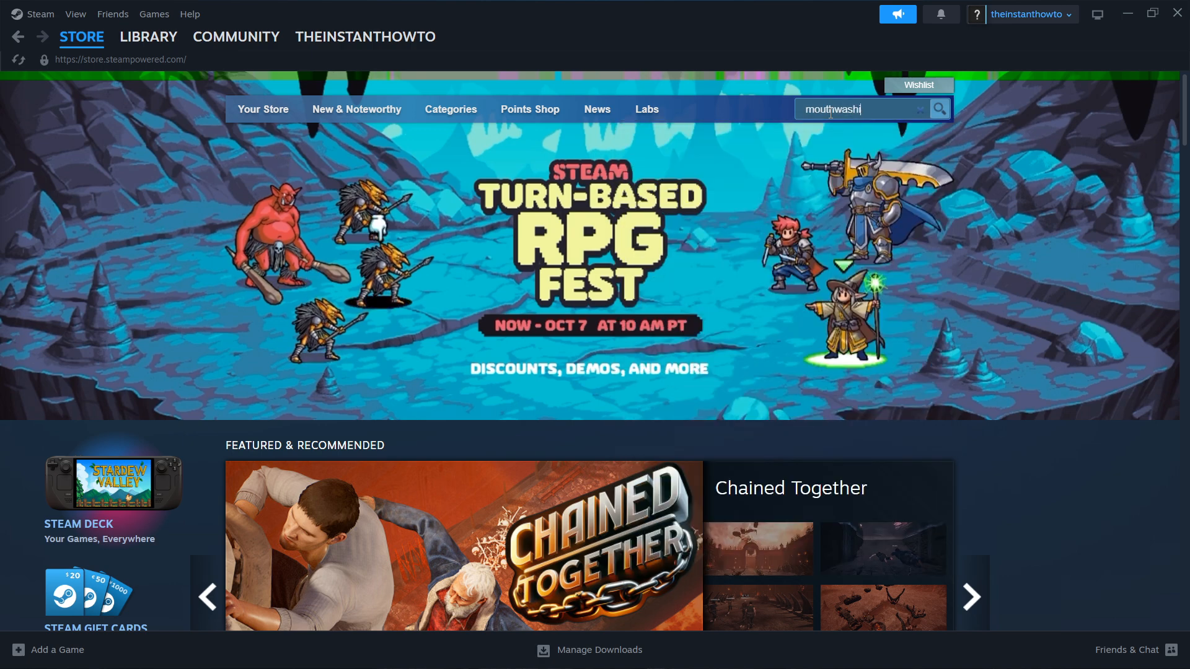
text(ing)
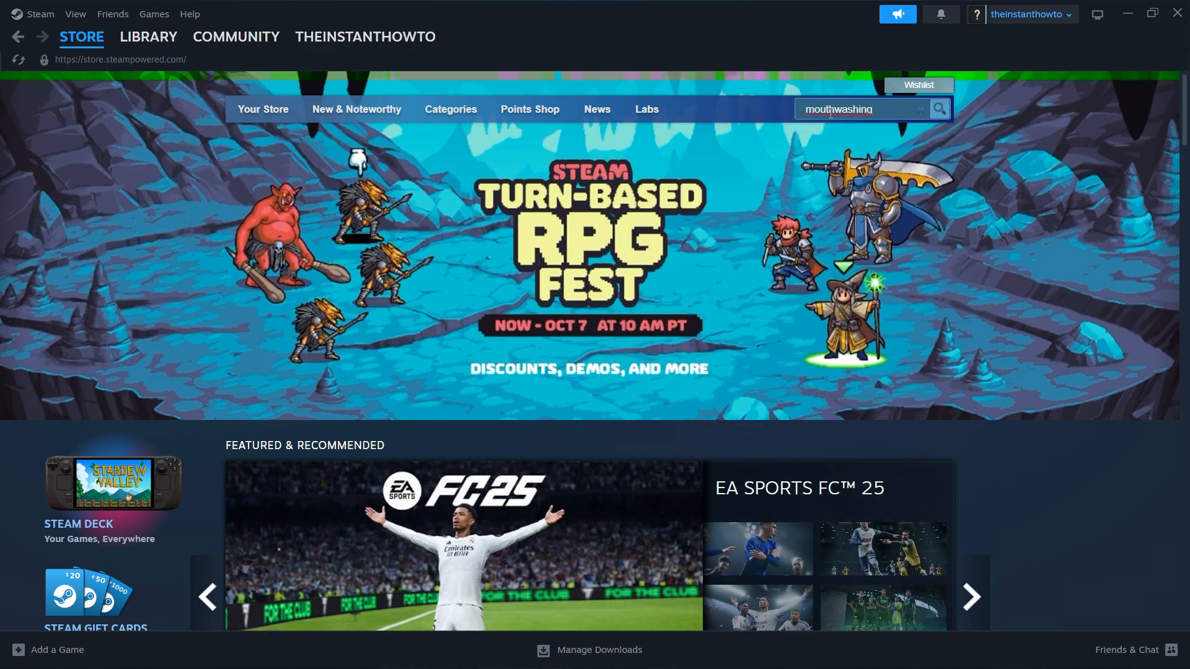
click(939, 108)
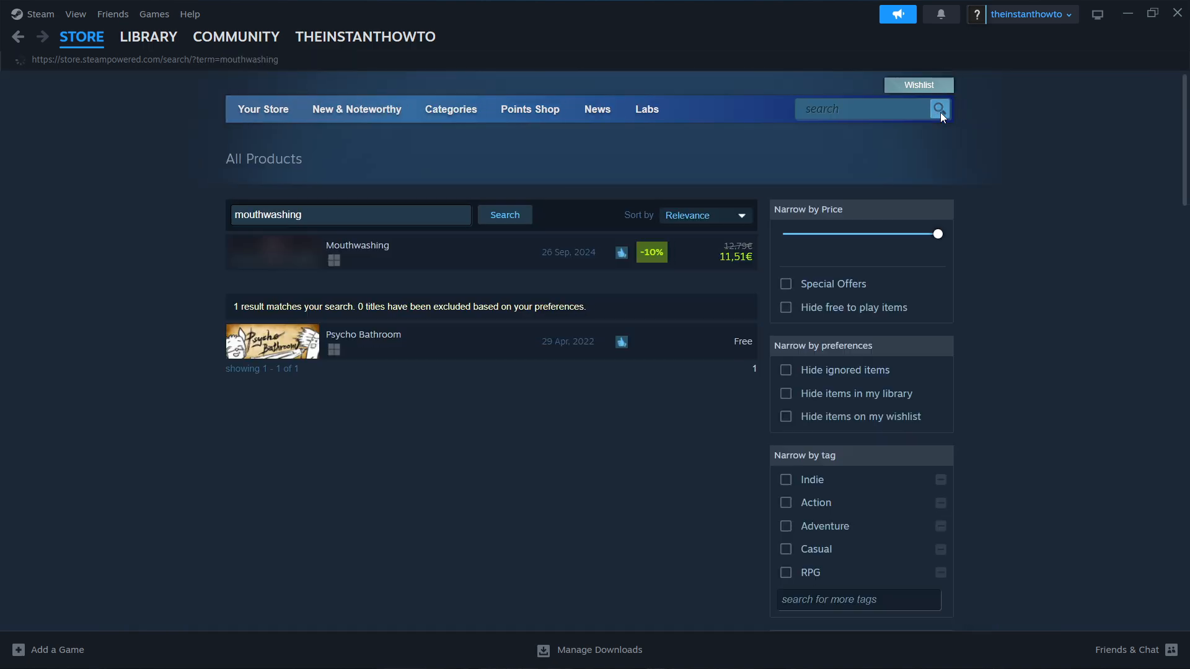
click(504, 214)
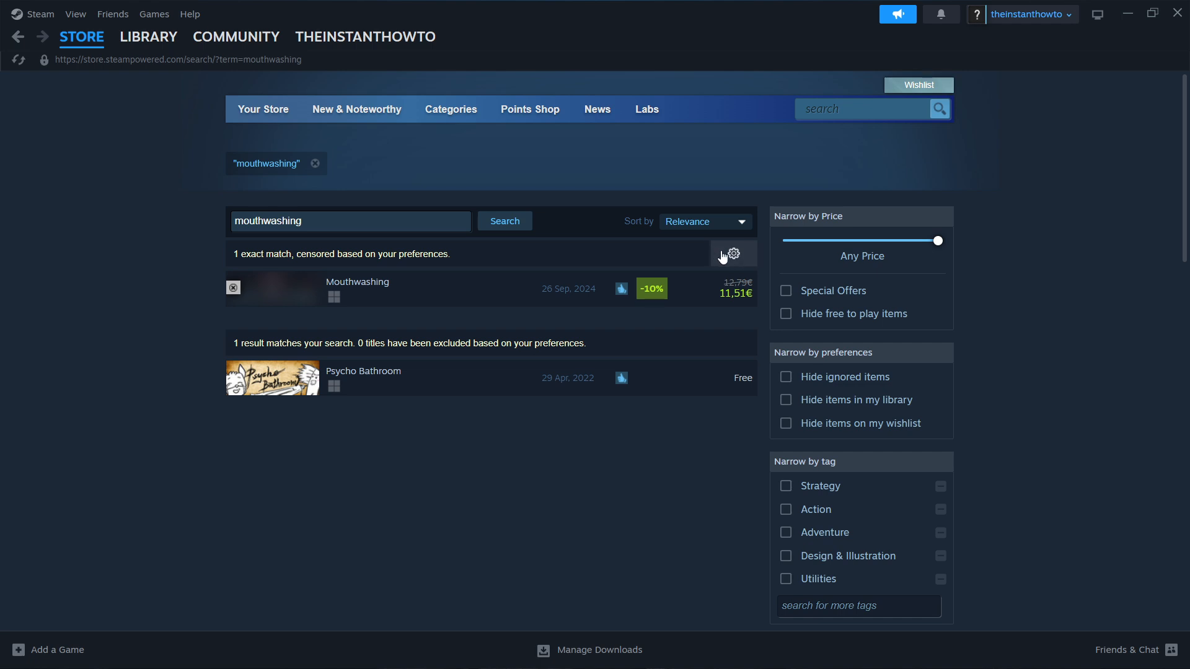
Show unfiltered search results and pass the age check to view Mouthwashing's page
click(733, 253)
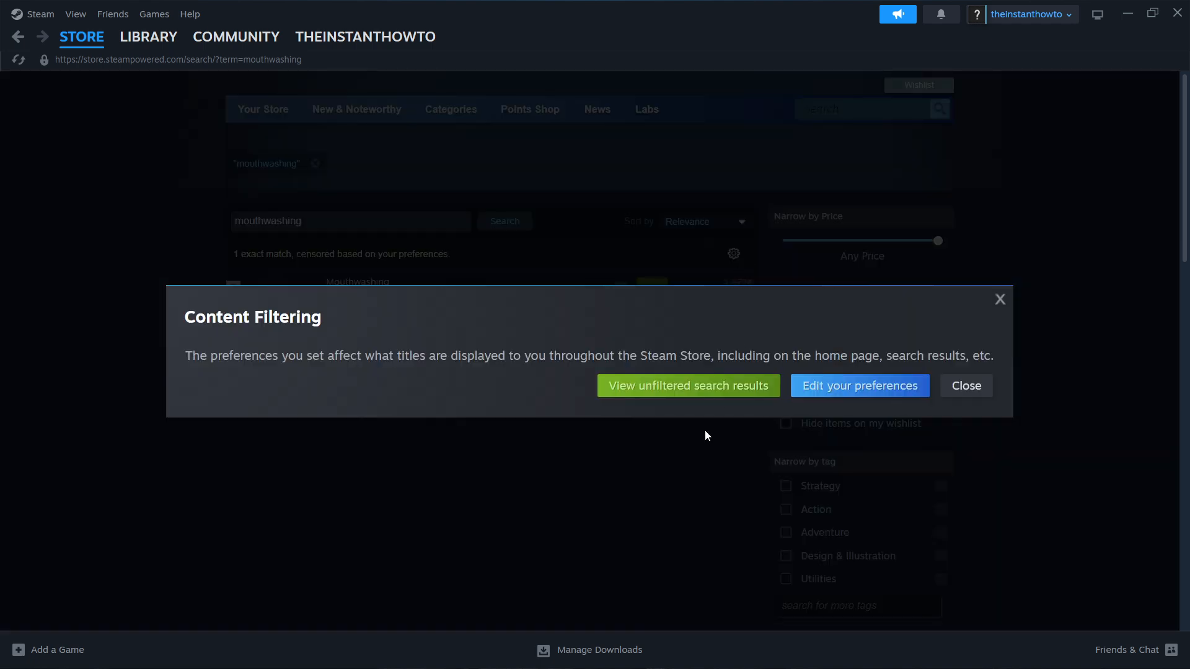
mouse_move(688, 386)
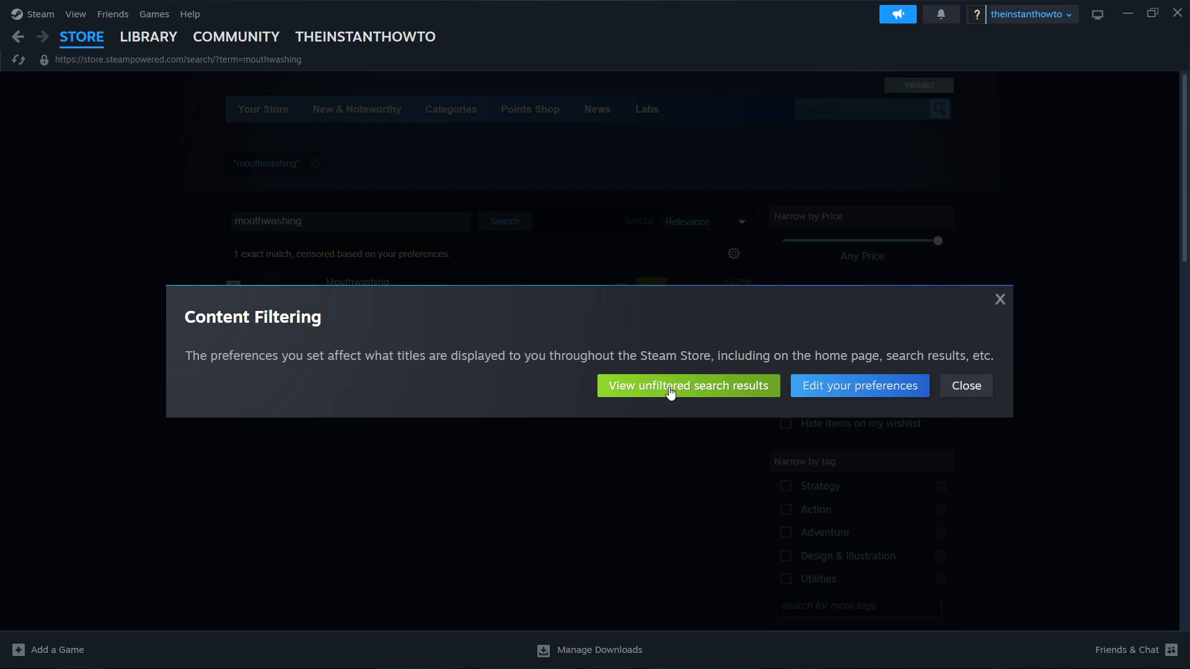
click(687, 385)
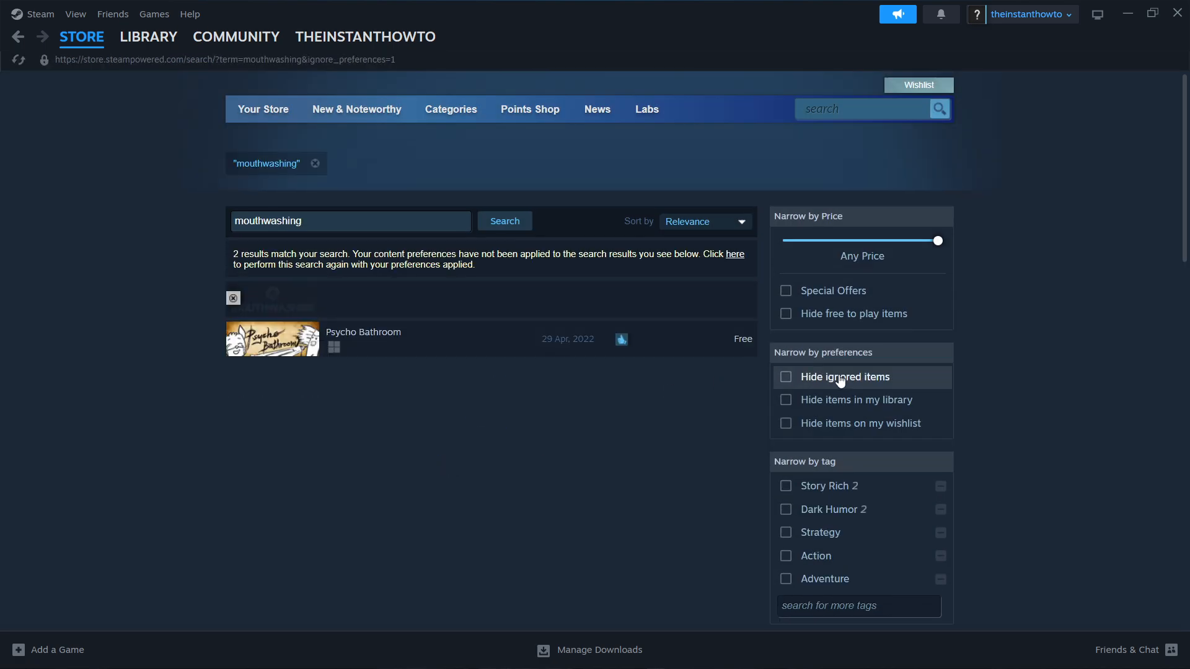
click(785, 378)
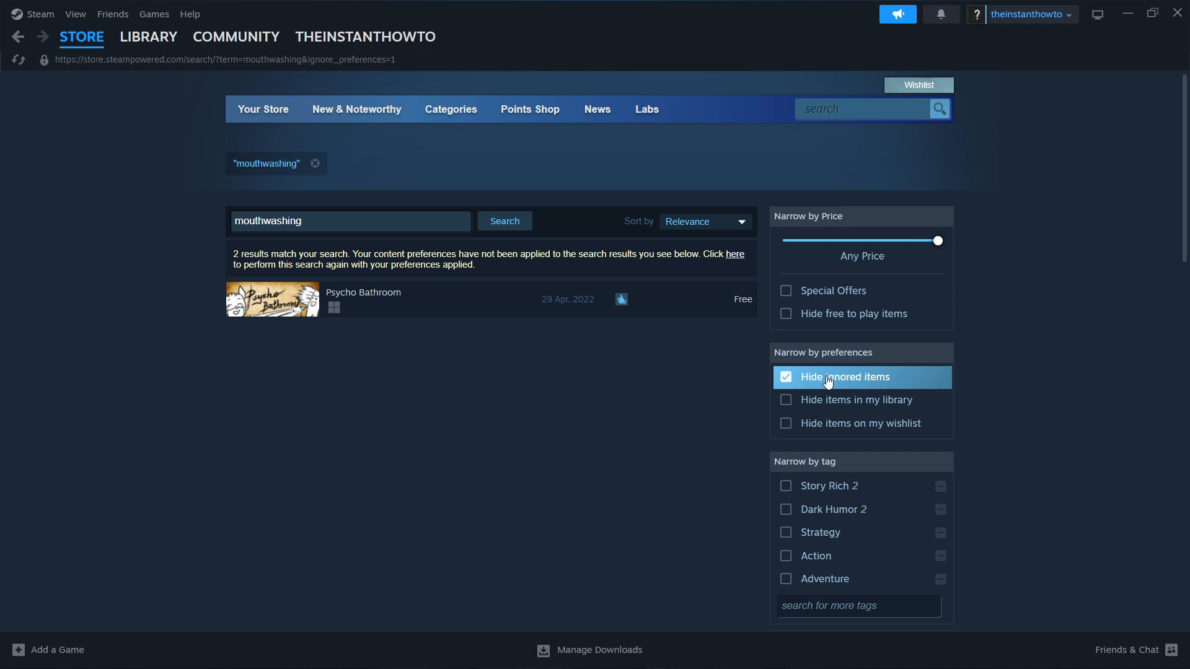
click(785, 378)
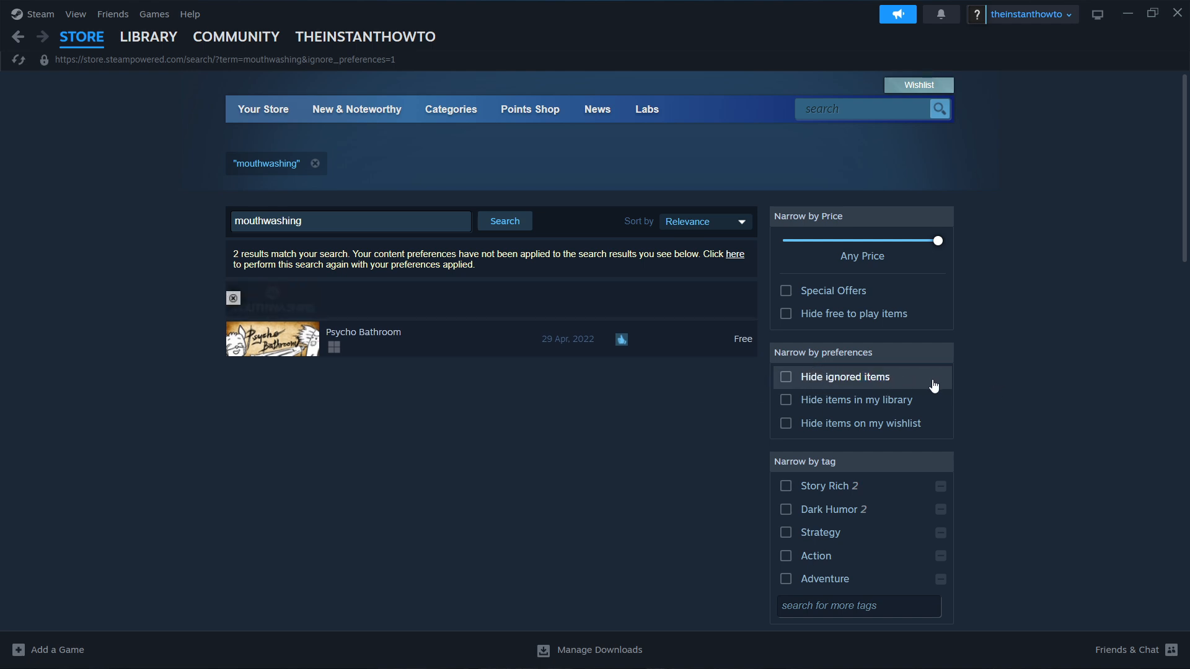
mouse_move(486, 298)
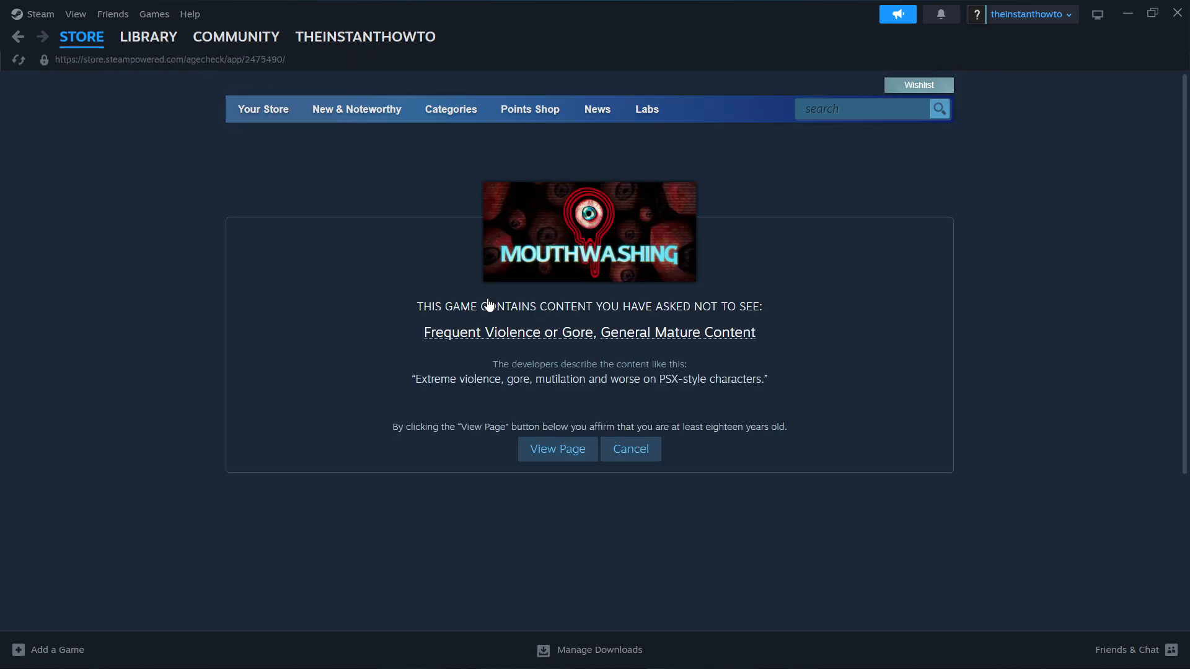
click(557, 449)
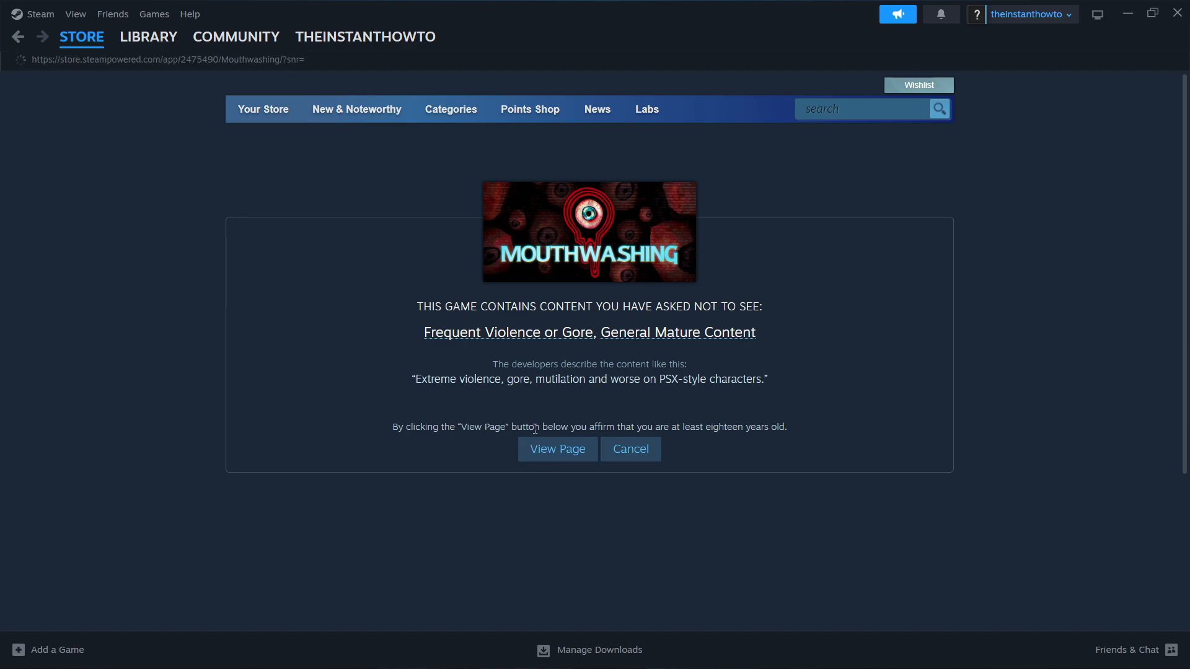
click(557, 449)
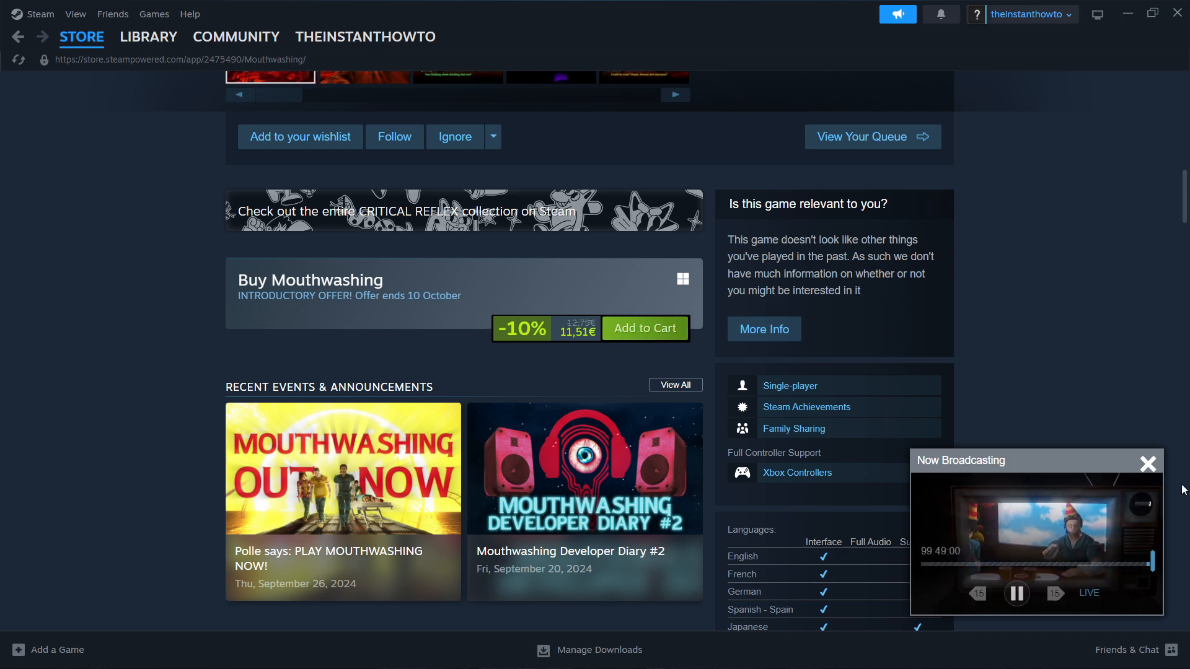
Add Mouthwashing (11,51€) to the cart for my own account and continue to payment
click(644, 328)
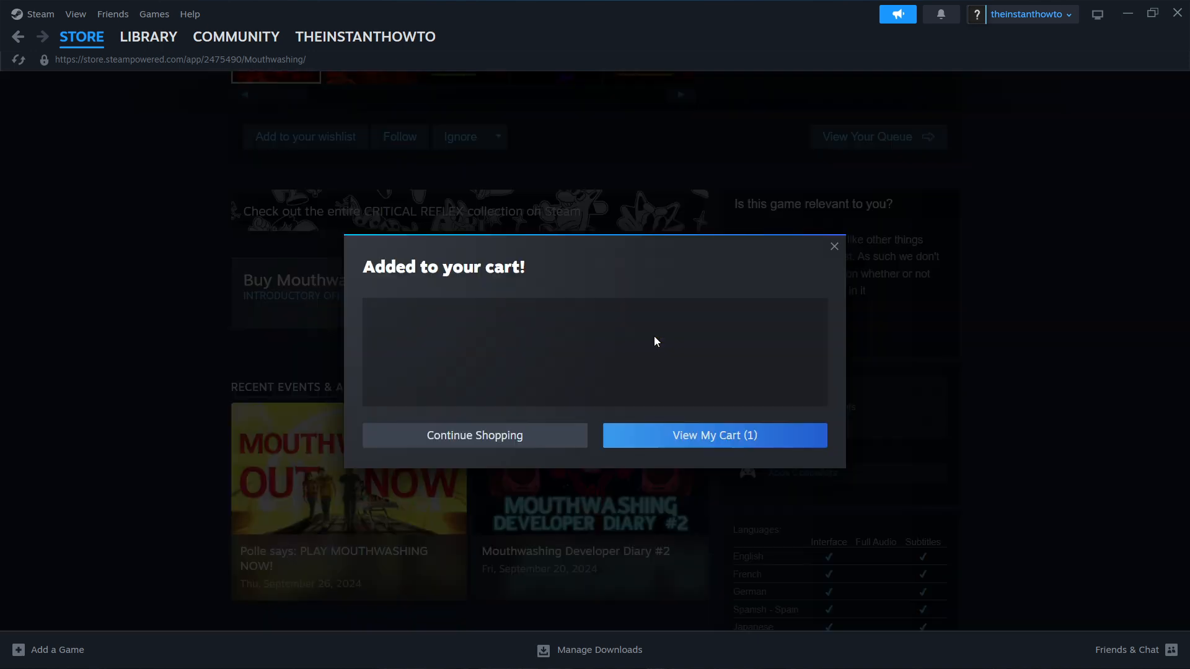
click(713, 435)
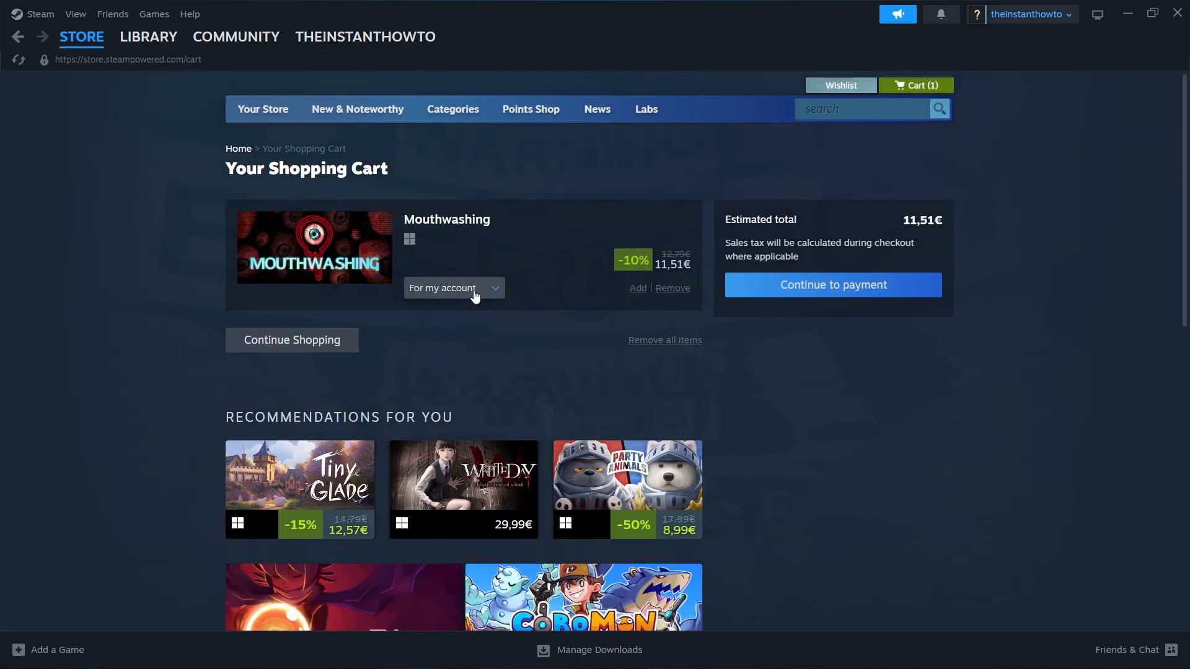
click(453, 287)
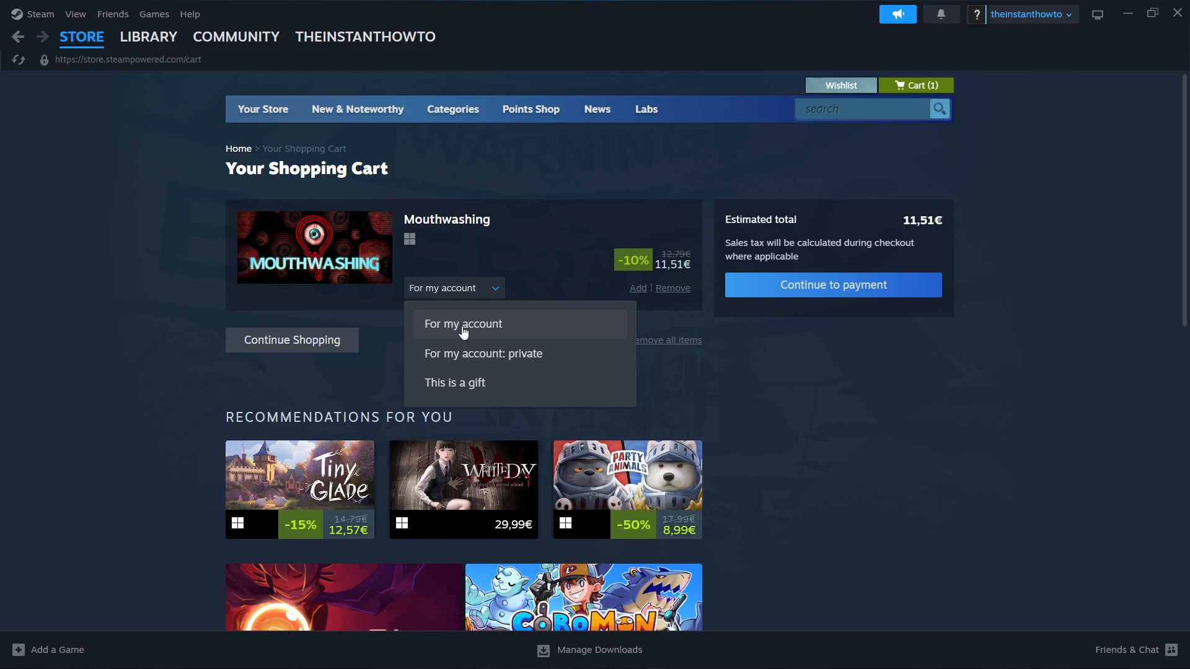
mouse_move(454, 382)
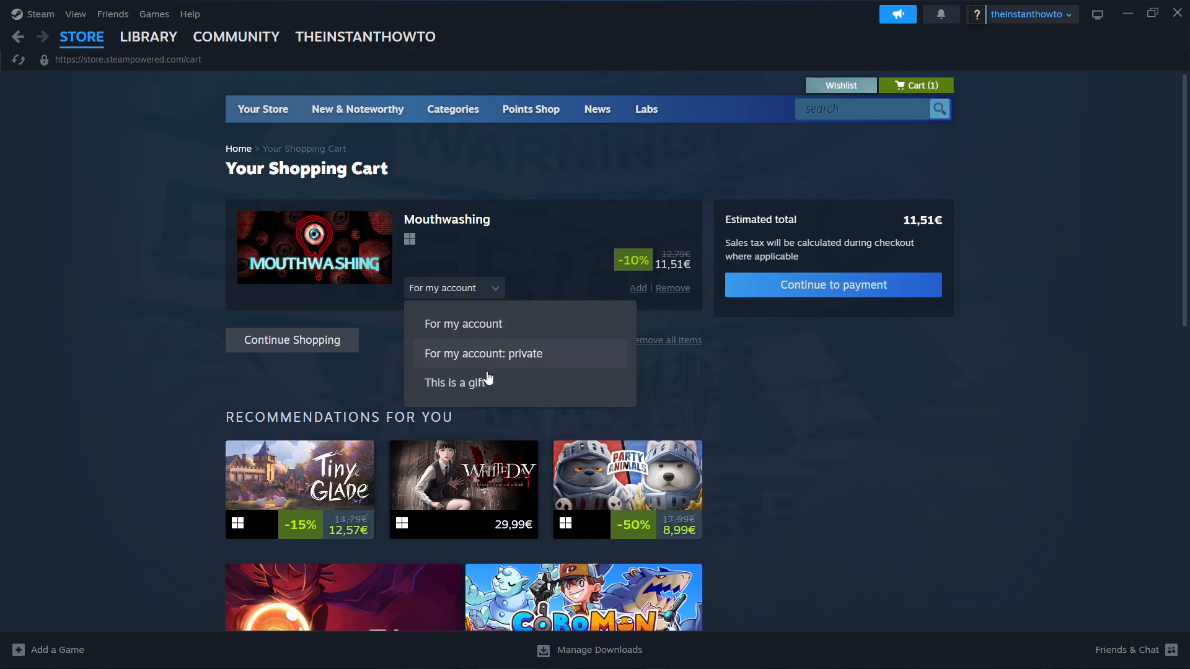
click(463, 323)
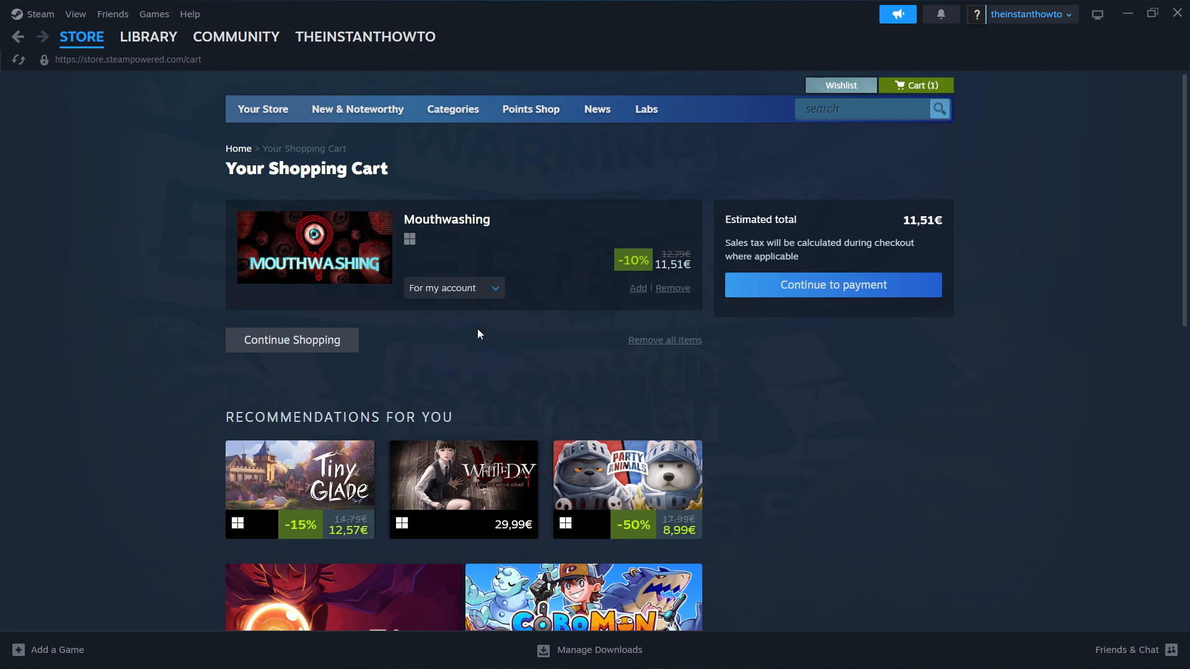
click(833, 284)
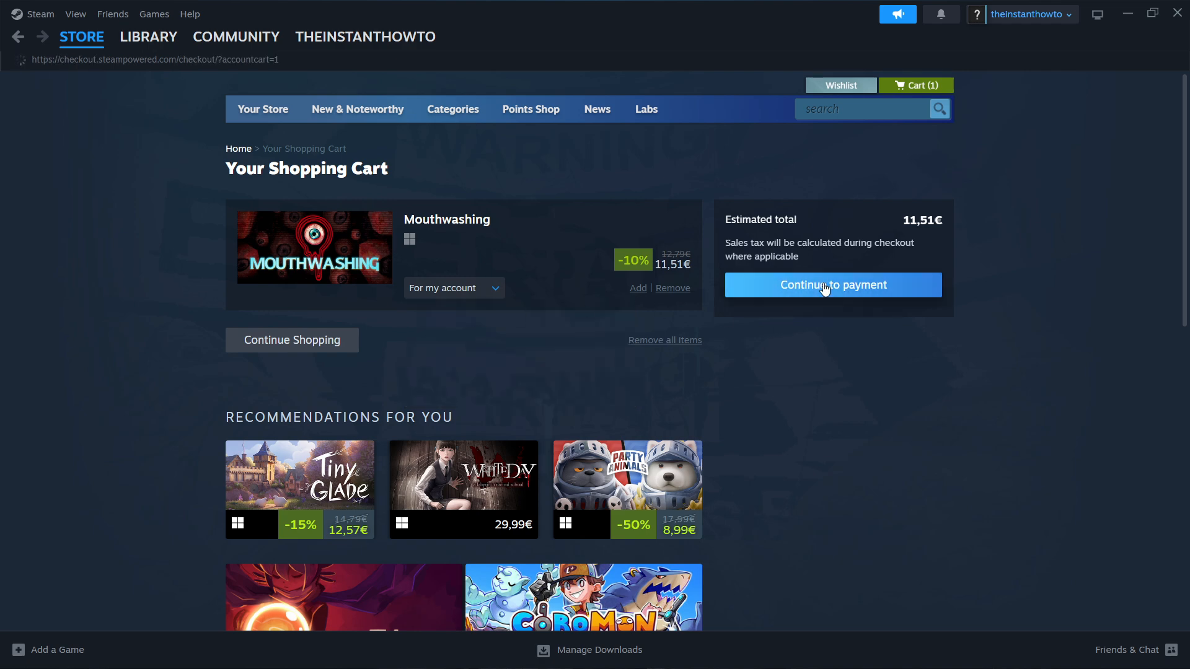
Select PayPal as the payment method on the checkout payment page
click(831, 285)
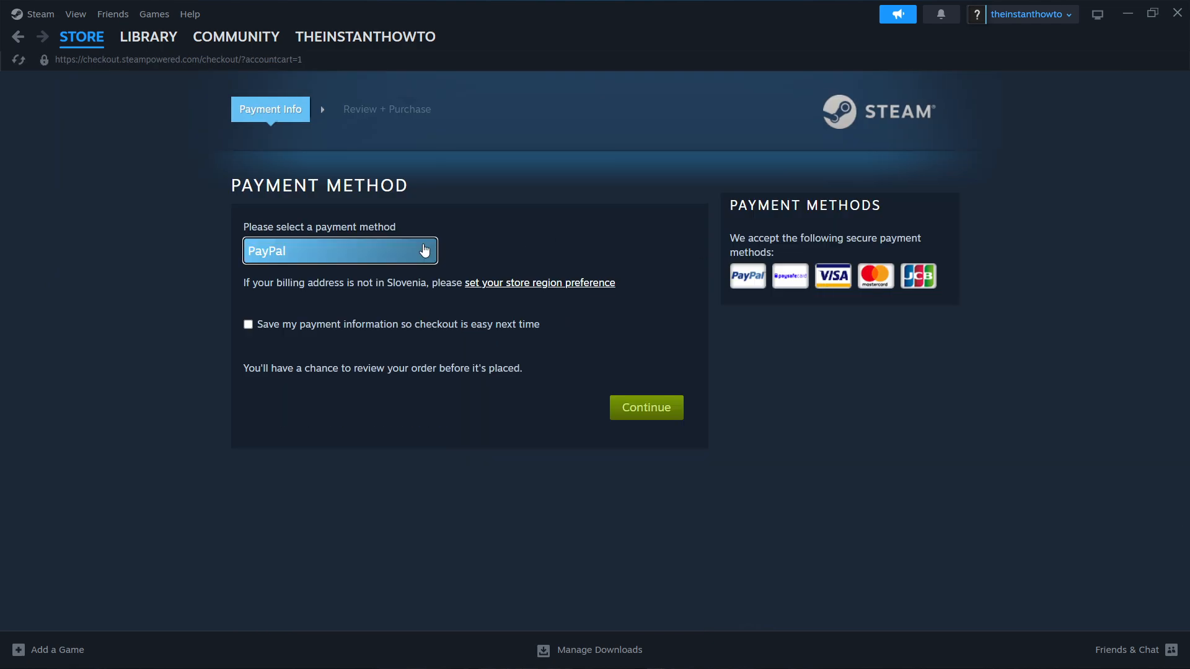
click(339, 250)
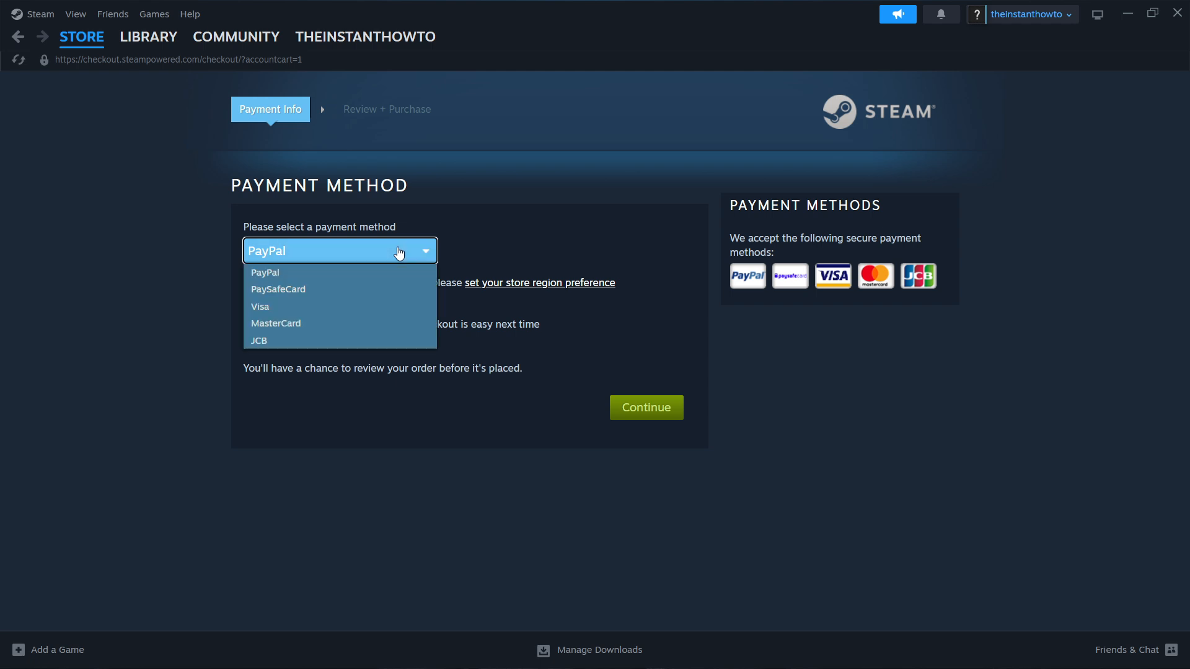
mouse_move(318, 323)
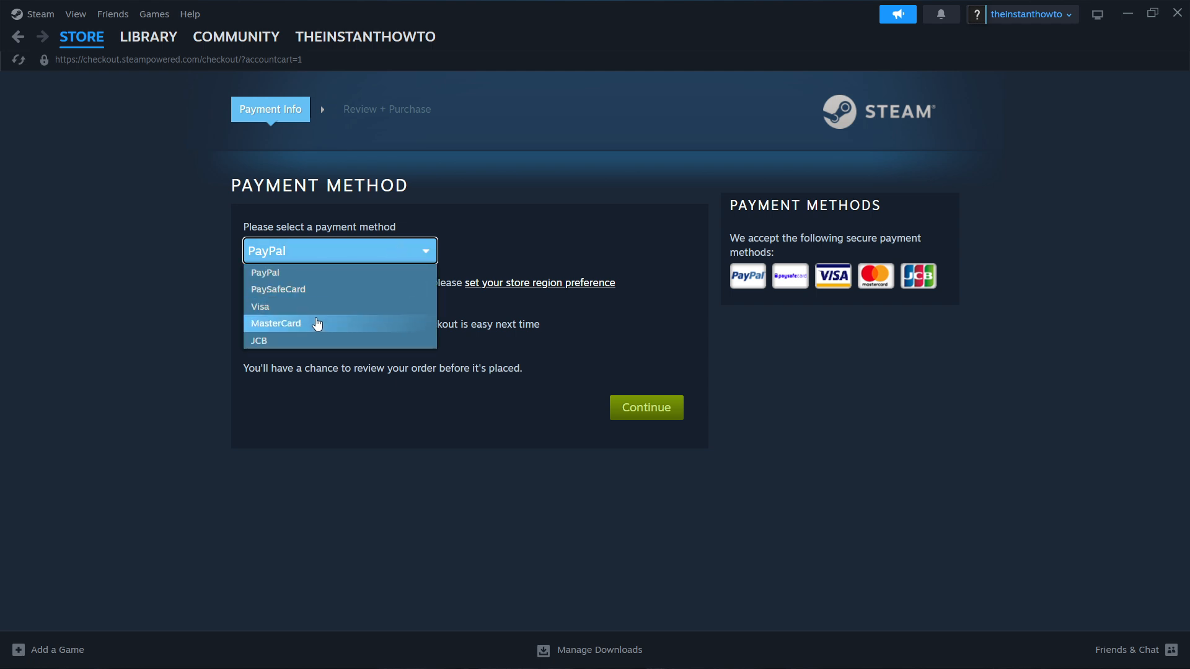
mouse_move(324, 273)
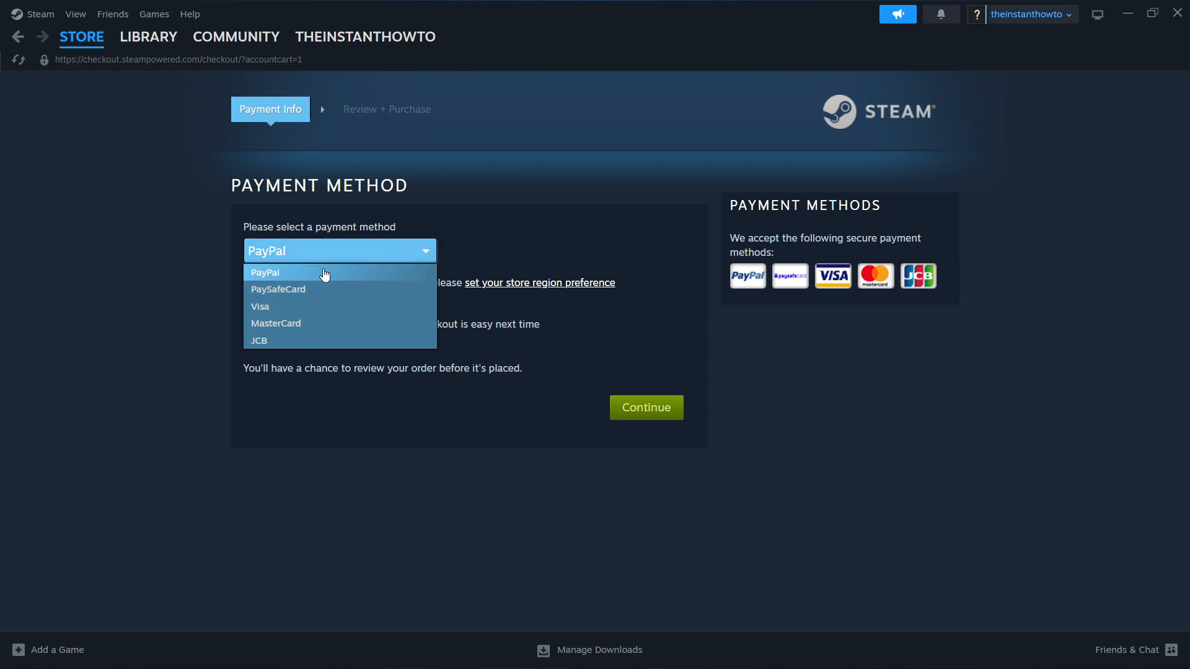
click(264, 273)
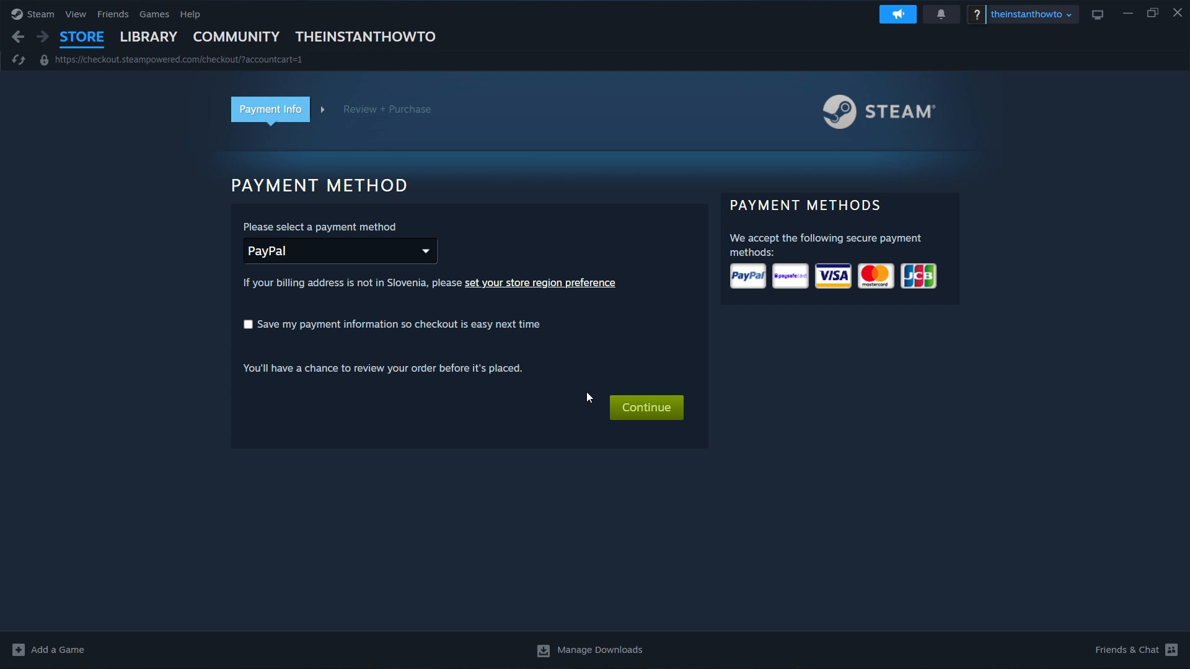
mouse_move(685, 366)
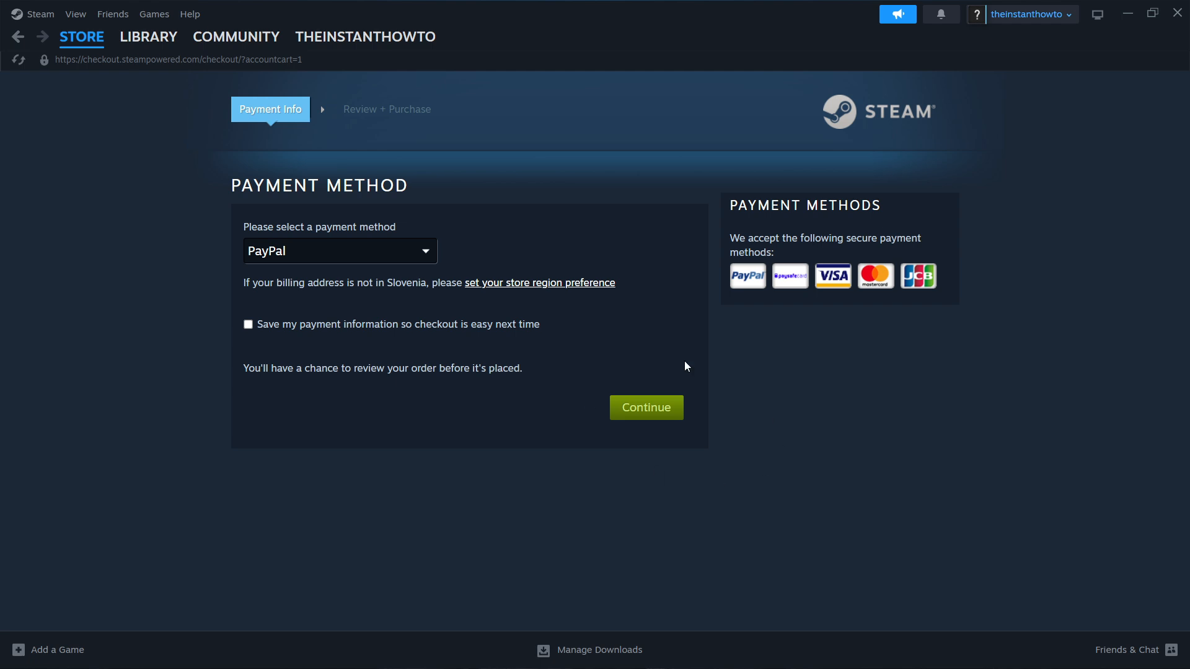
mouse_move(640, 360)
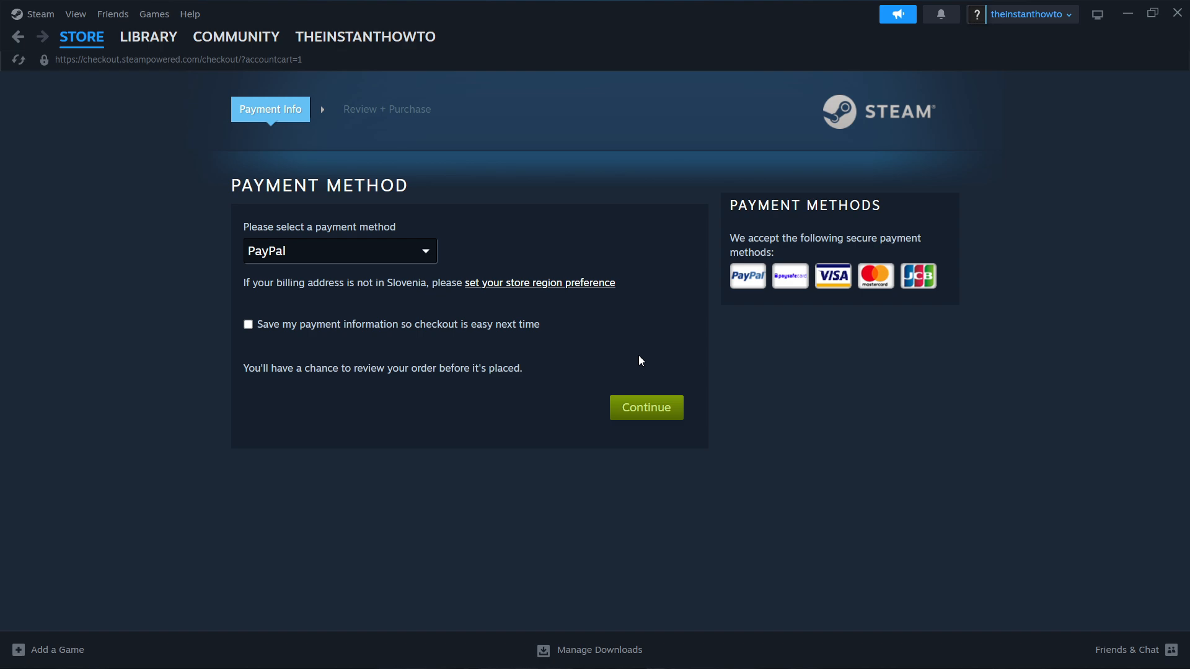
Switch to the Steam Library and open Spectre Divide's page (10.31 GB, not installed)
click(148, 36)
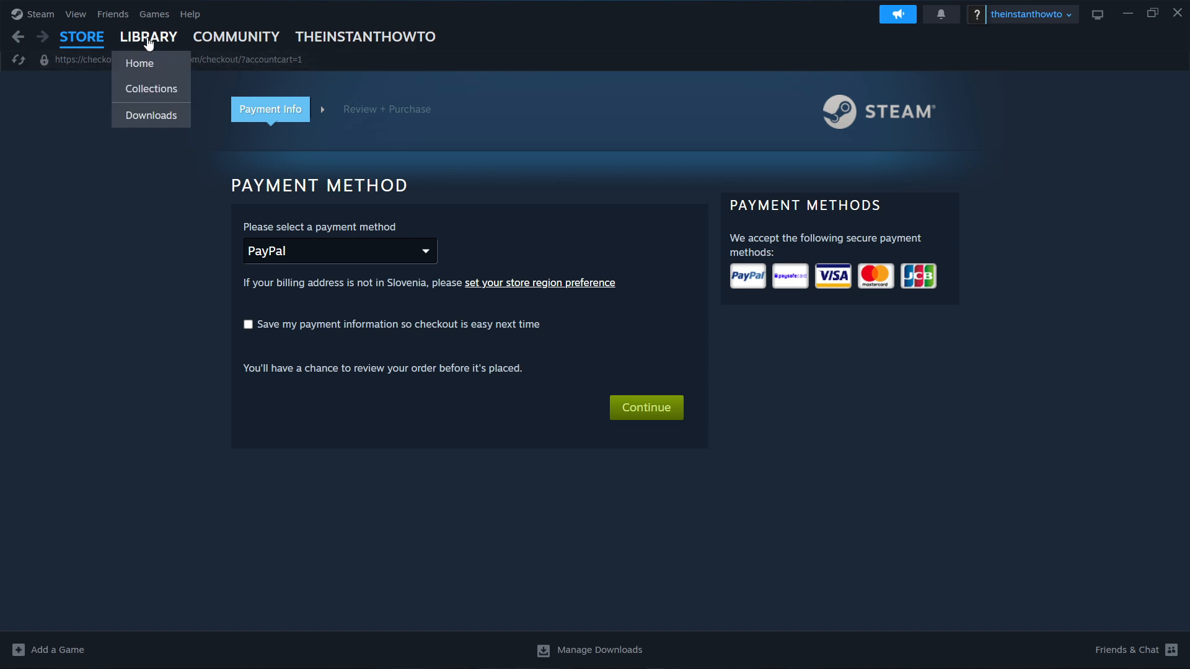
click(140, 63)
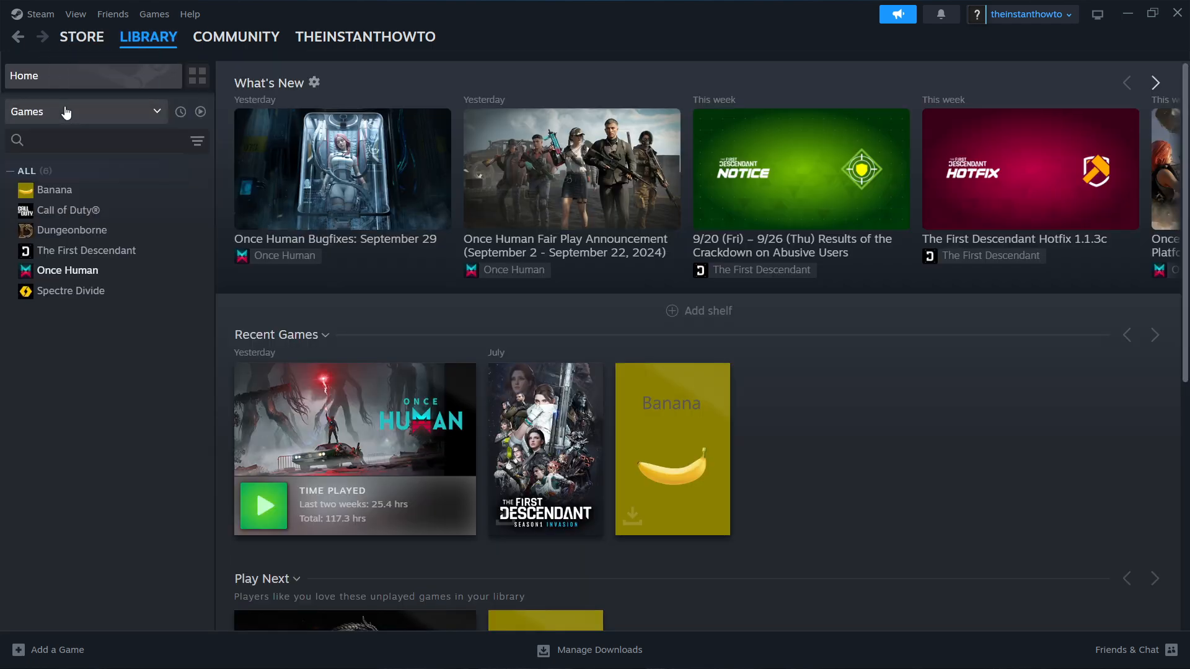
mouse_move(71, 290)
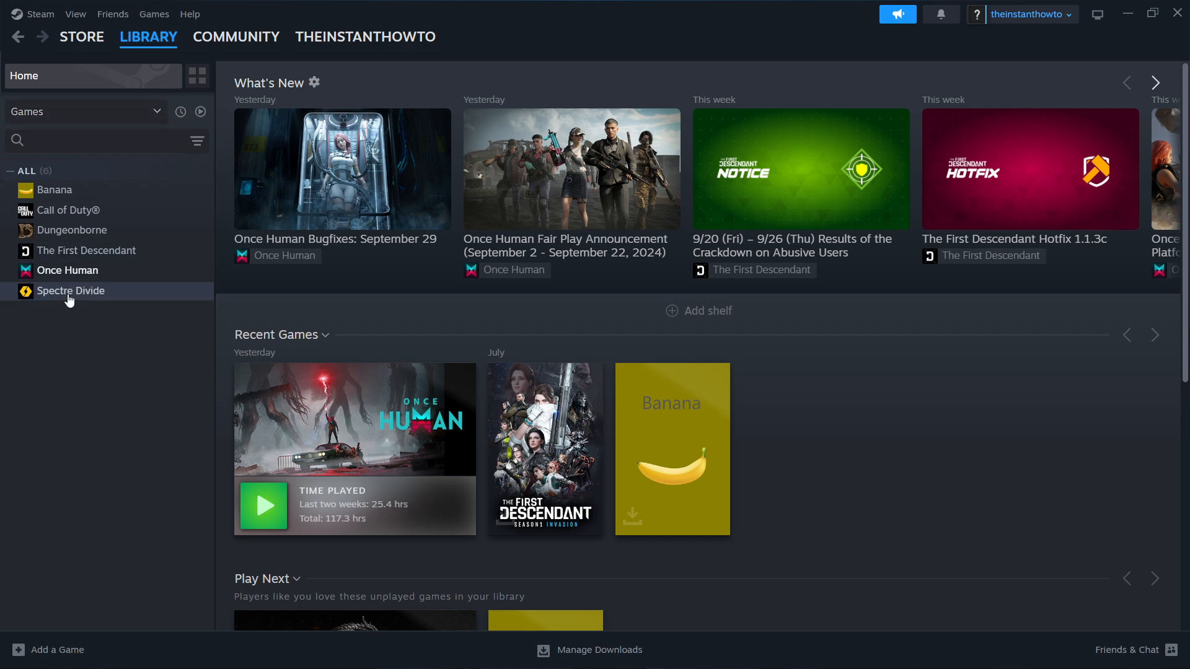
click(71, 291)
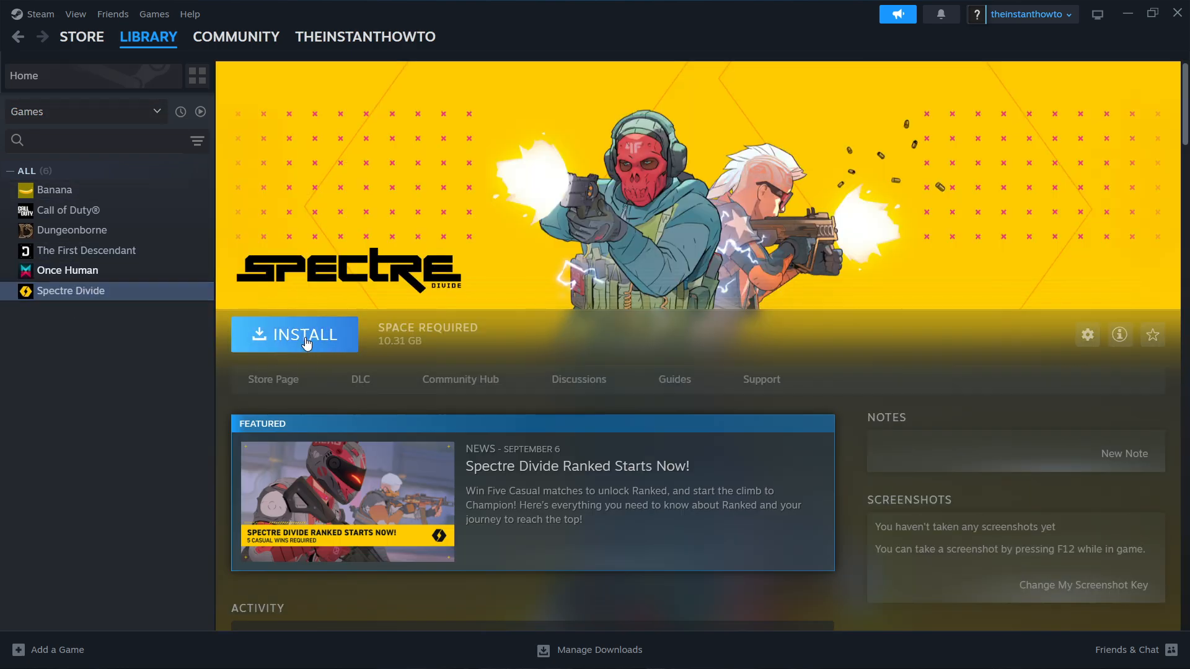
Open Spectre Divide's Install dialog targeting C: with desktop and start menu shortcuts
click(295, 335)
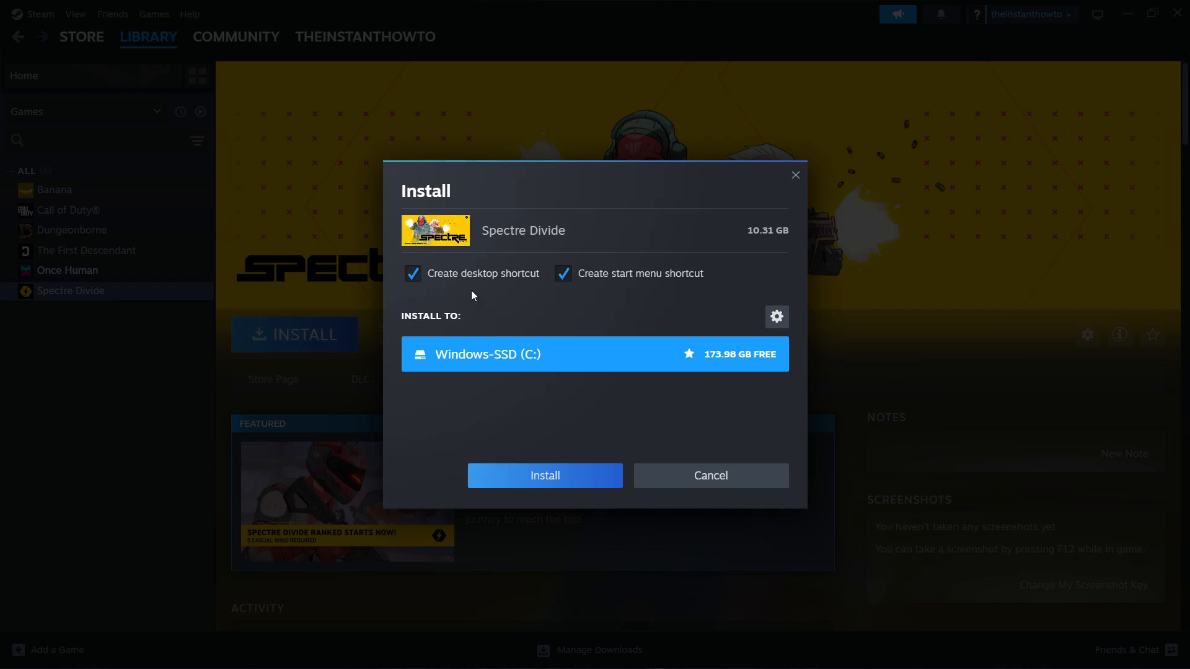
mouse_move(521, 388)
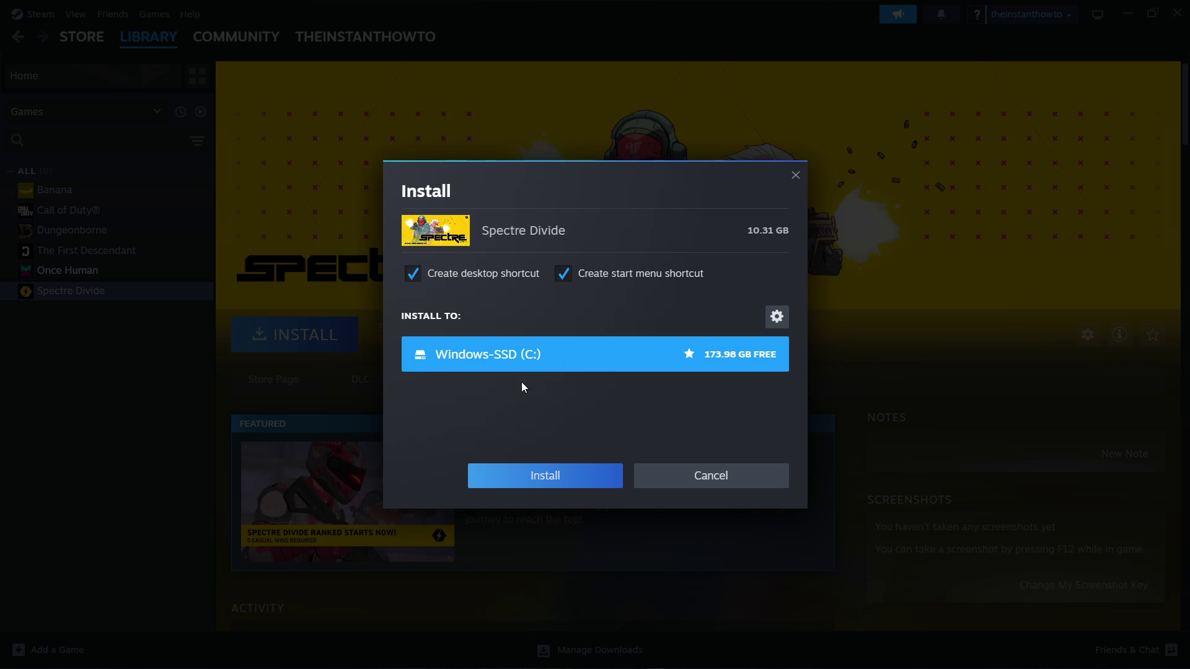
mouse_move(550, 371)
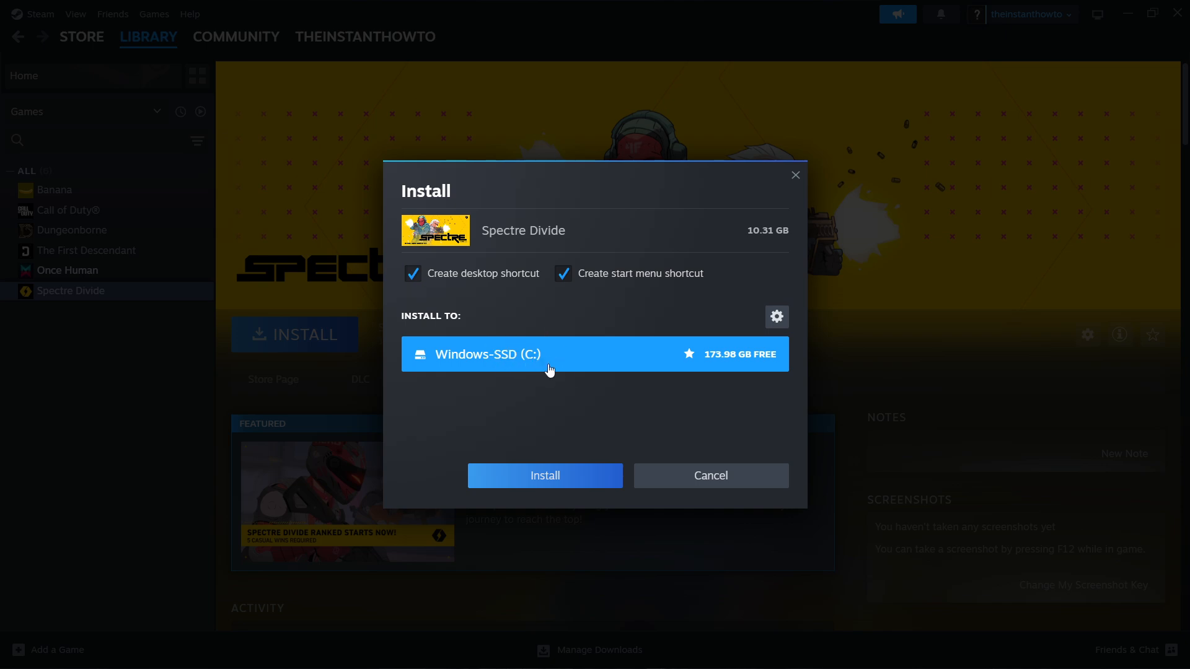
mouse_move(491, 355)
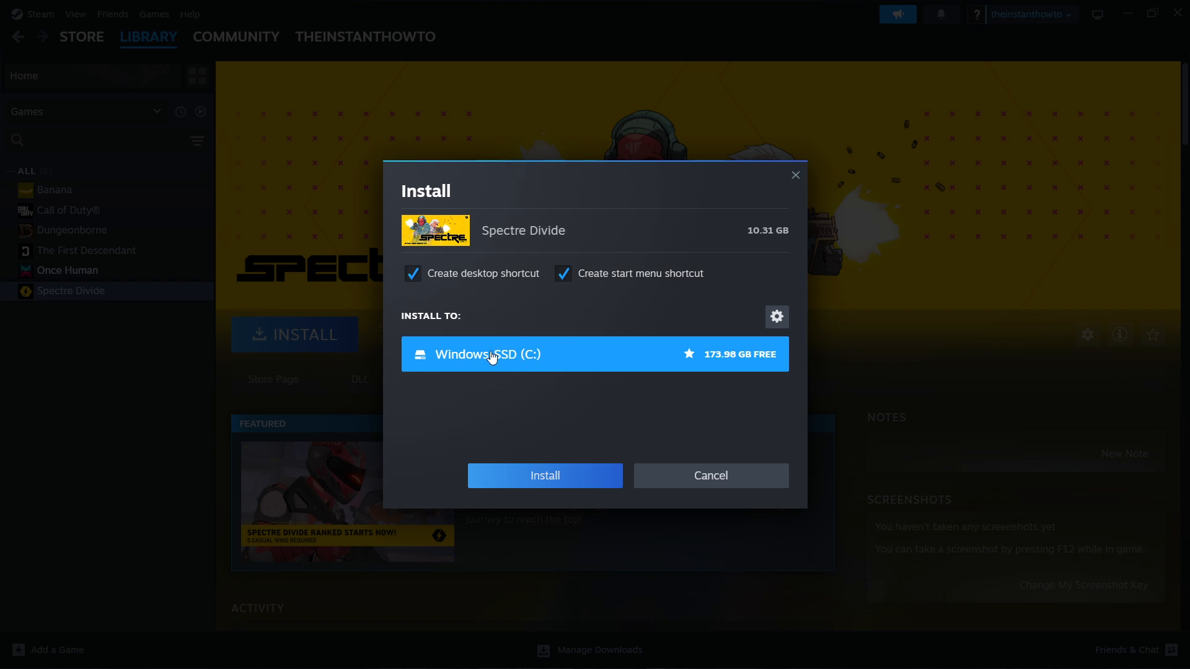
mouse_move(551, 403)
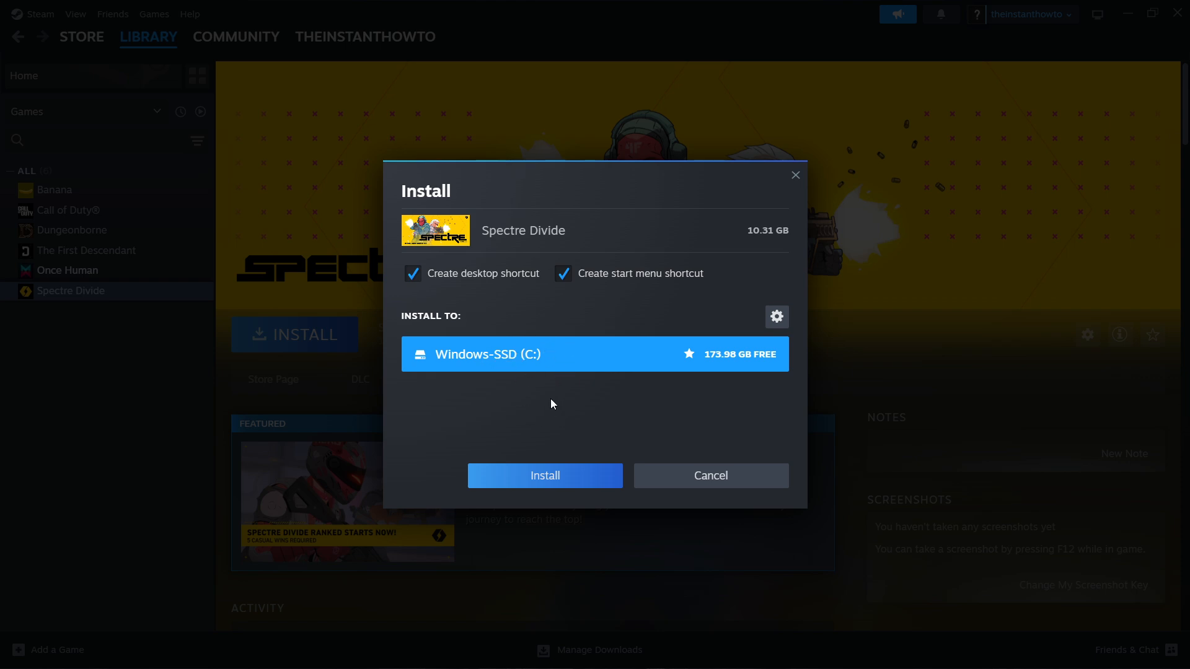
mouse_move(560, 493)
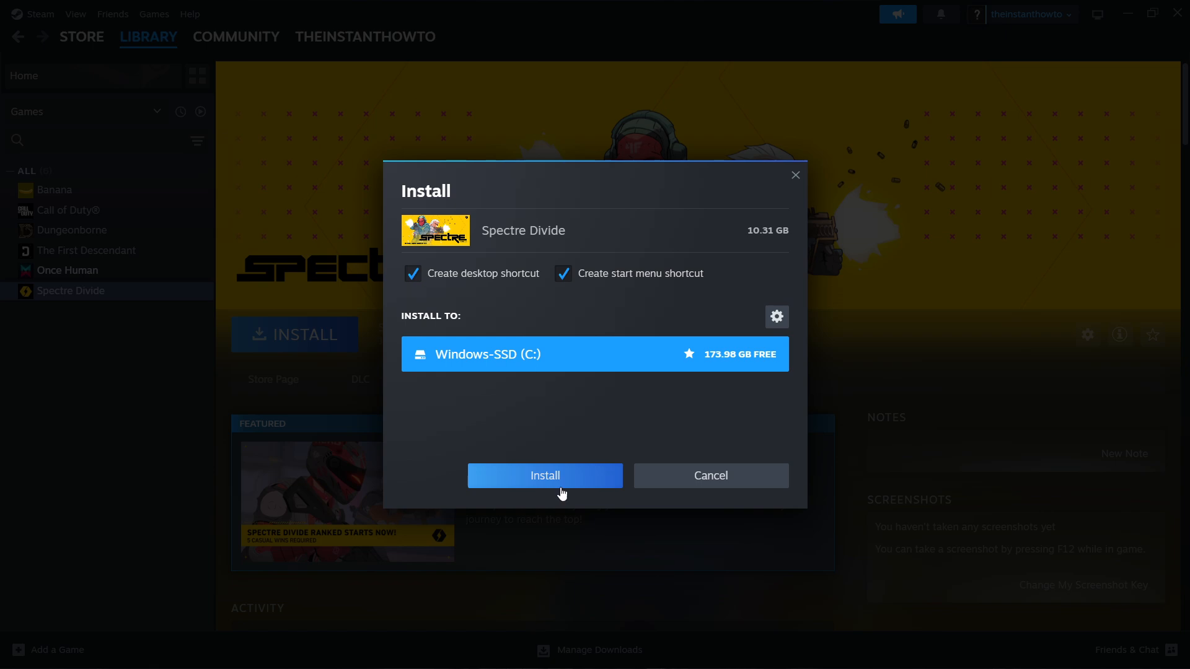
mouse_move(797, 192)
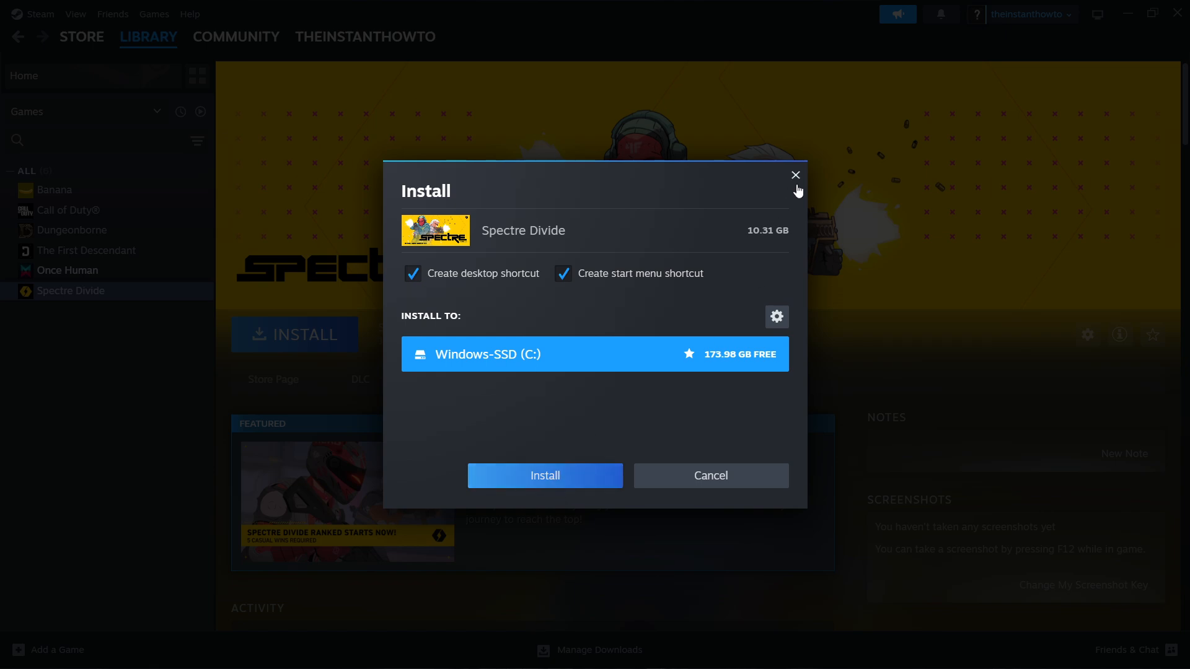
Close Spectre Divide's install dialog and open the Once Human library page
click(795, 176)
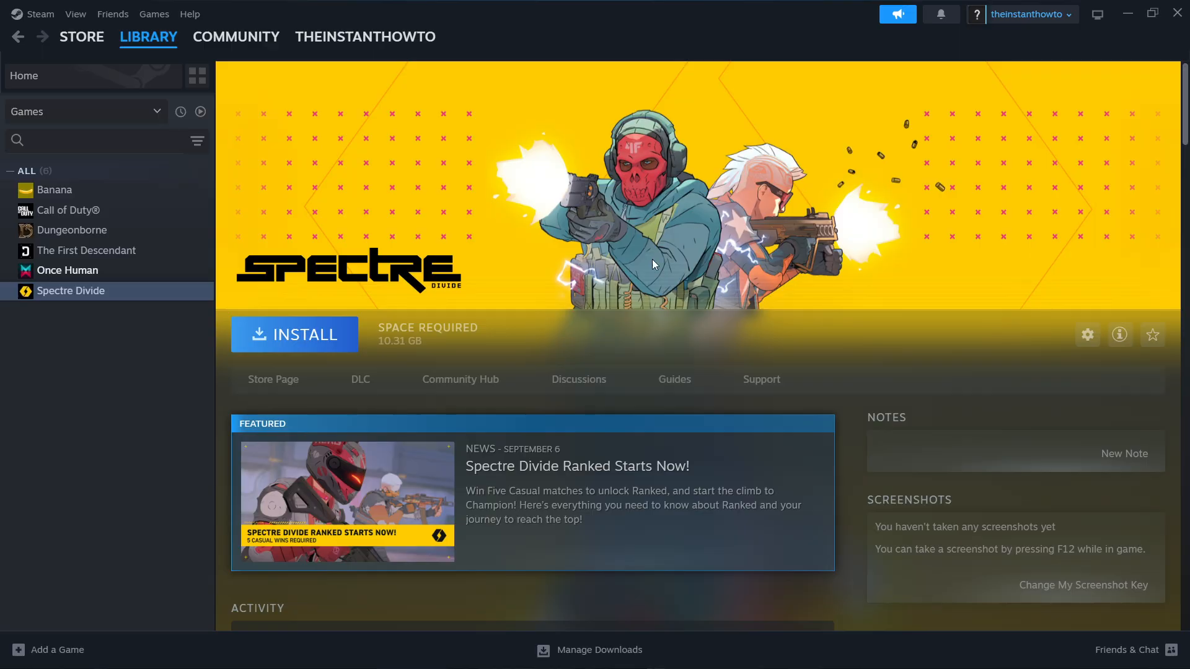
mouse_move(683, 214)
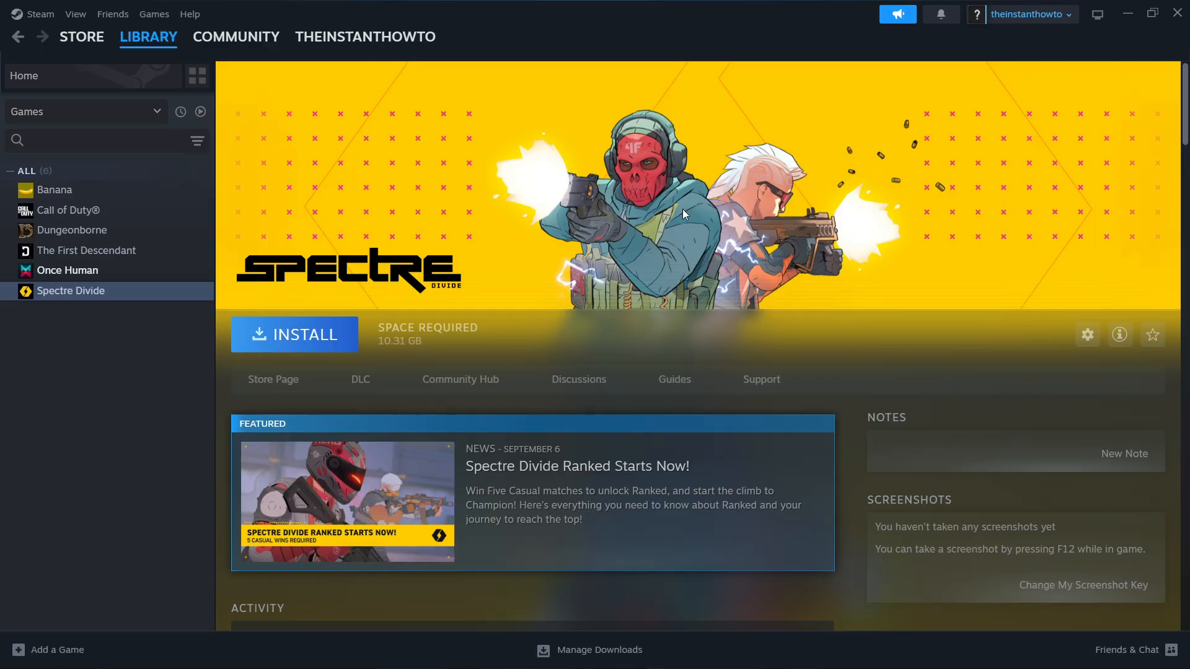
mouse_move(601, 287)
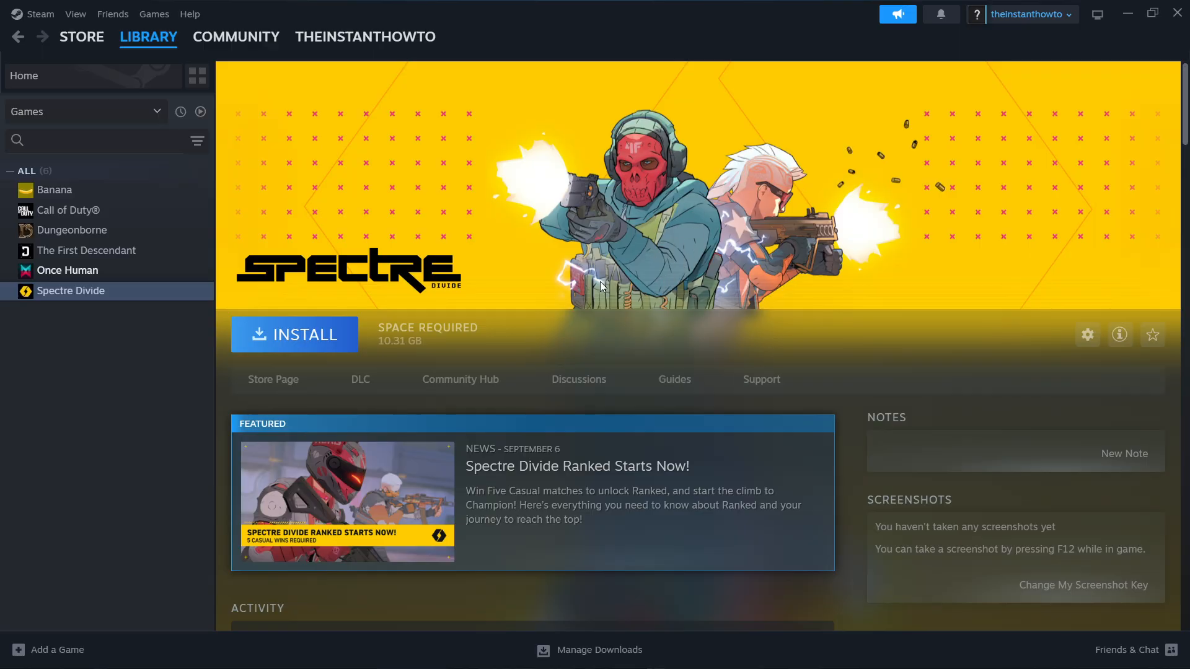
click(68, 271)
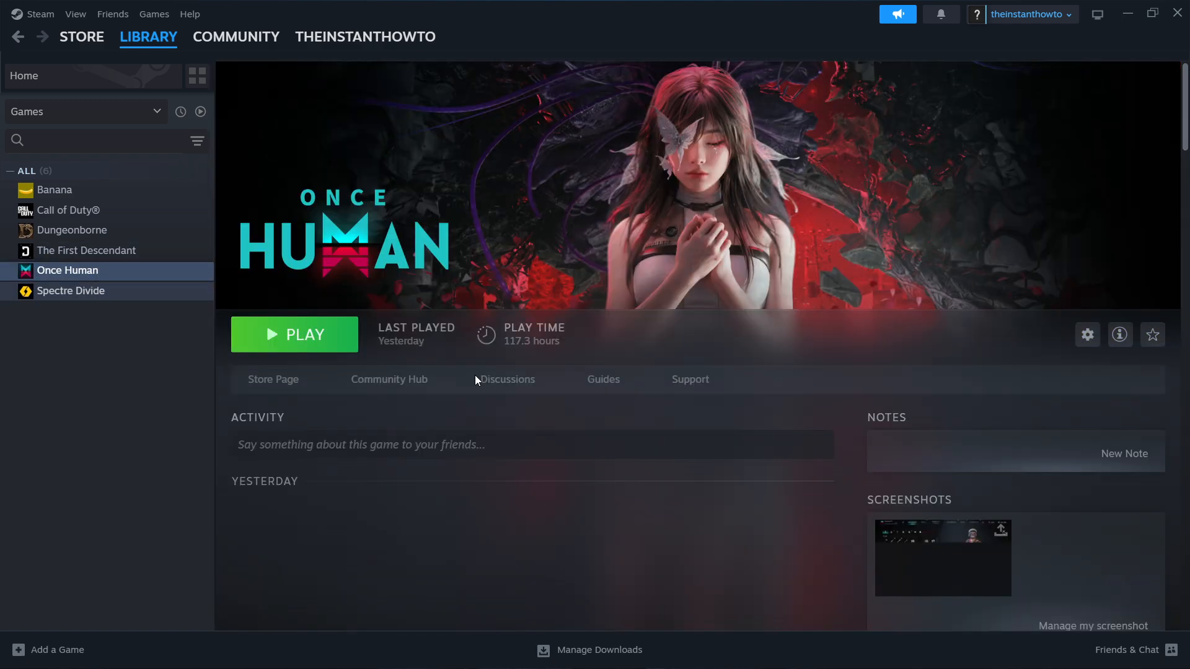